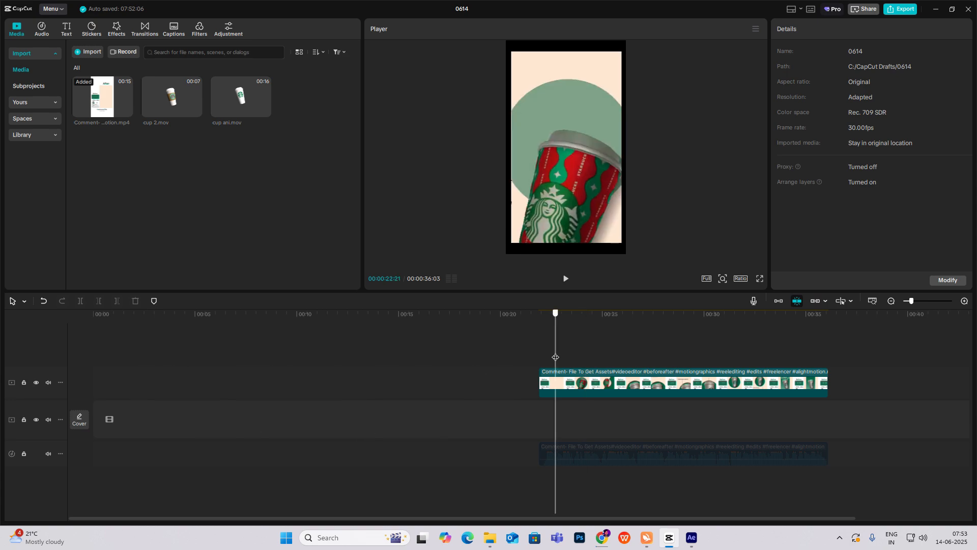
Step: Create a beige card from a Default text symbol layer and add a second text layer above it
click(65, 27)
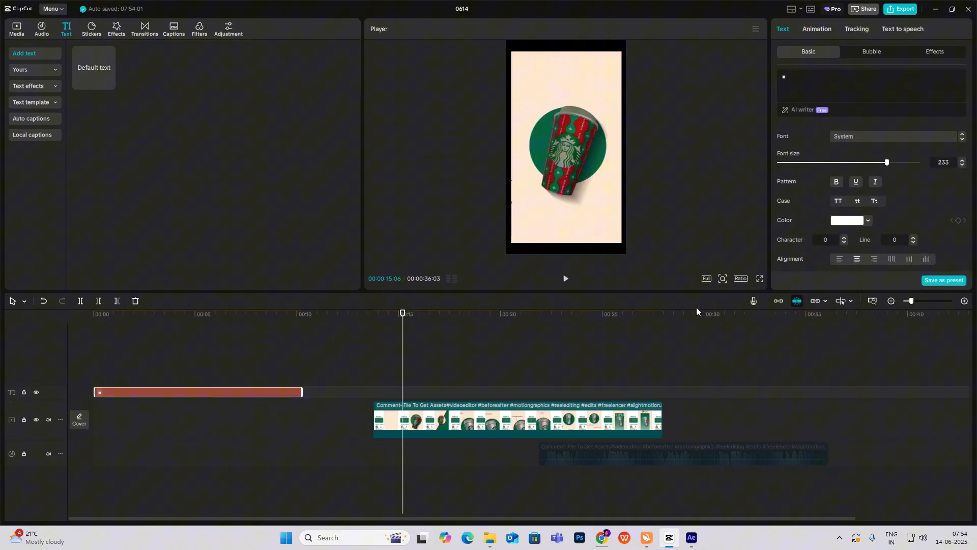
click(847, 219)
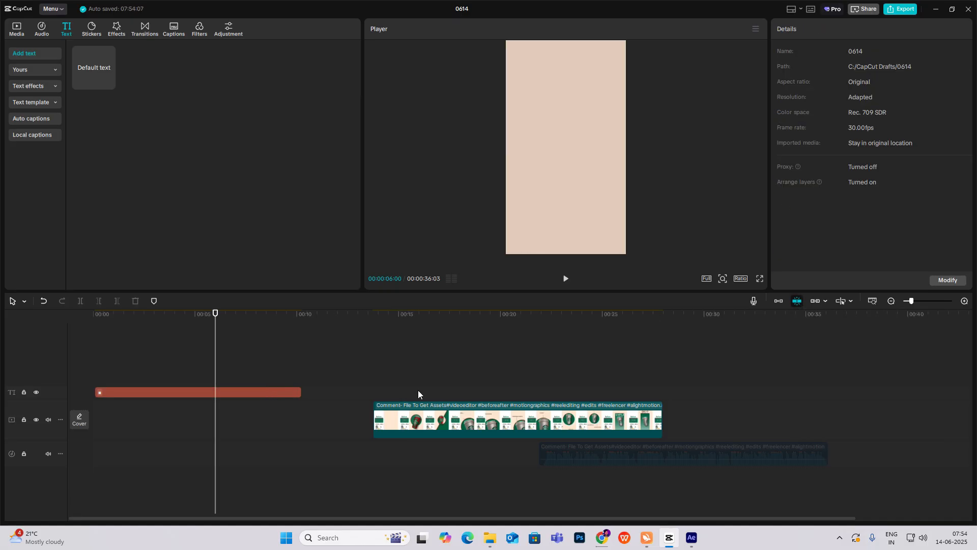
click(407, 314)
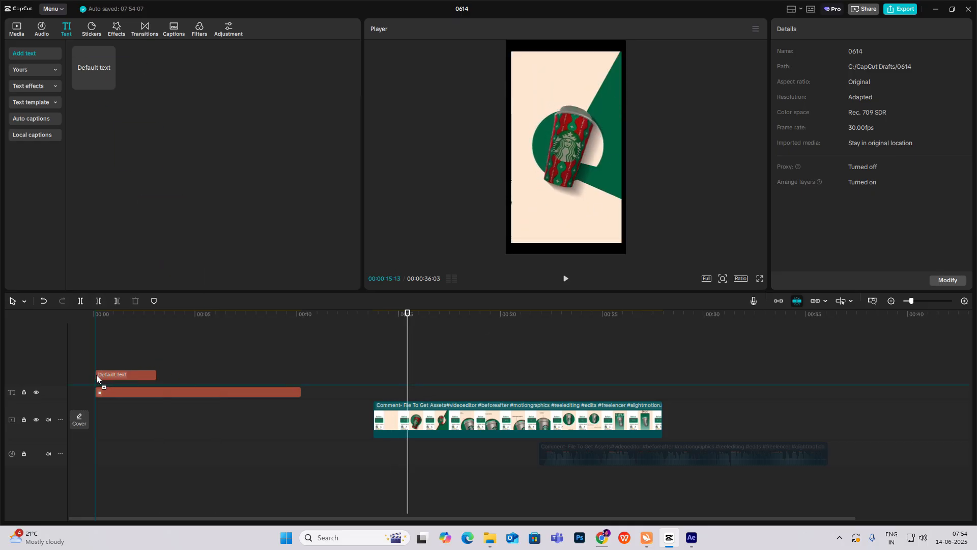
click(124, 377)
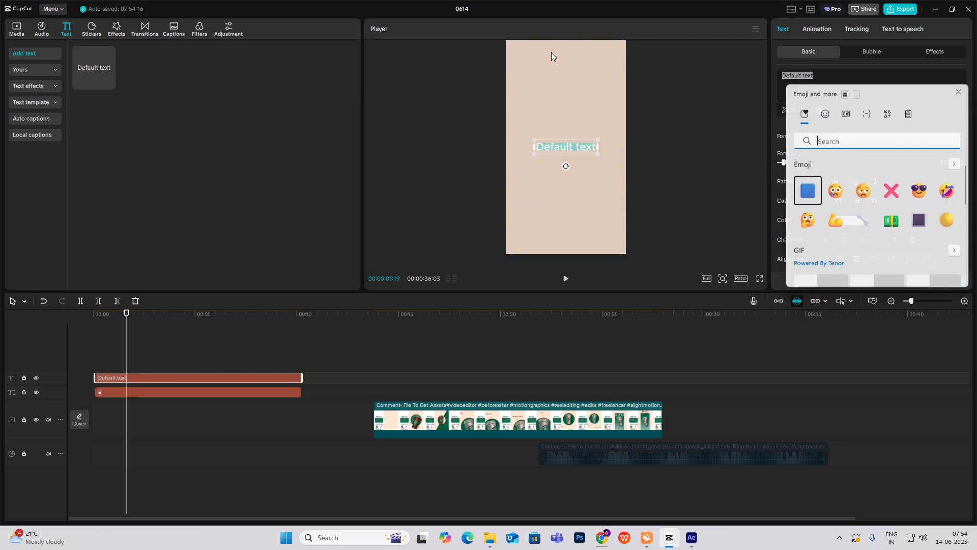
Step: Turn the upper layers into a large green circle symbol and a tiny centre square, sizing and colouring each
click(824, 114)
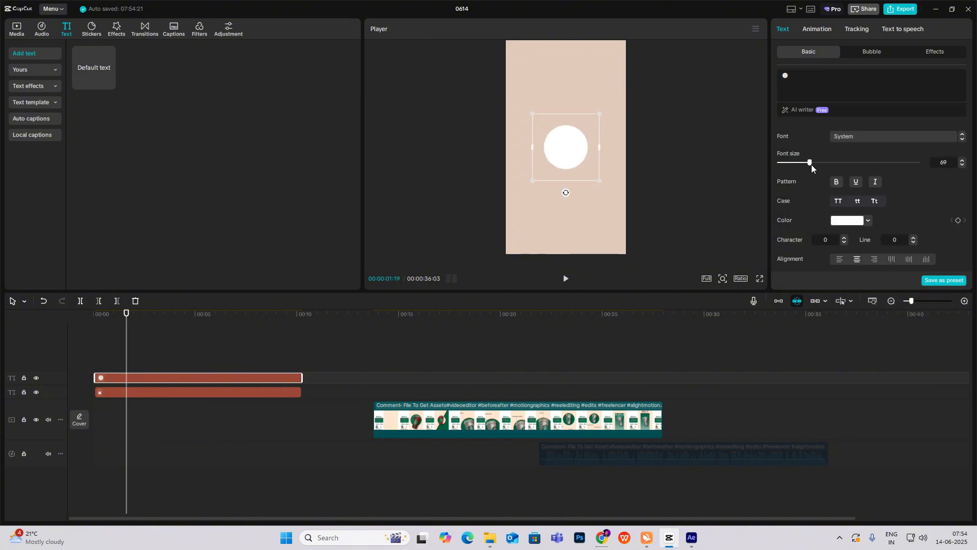
click(867, 223)
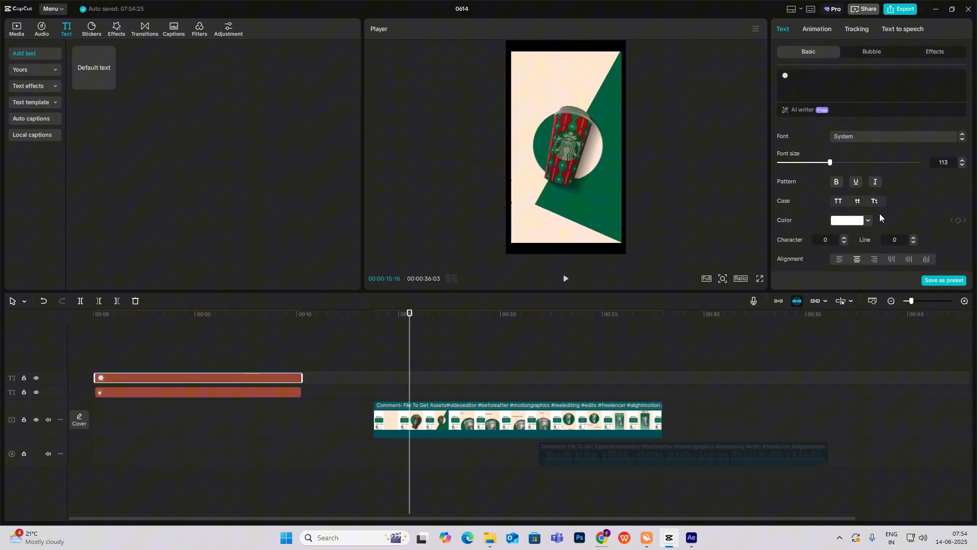
click(867, 220)
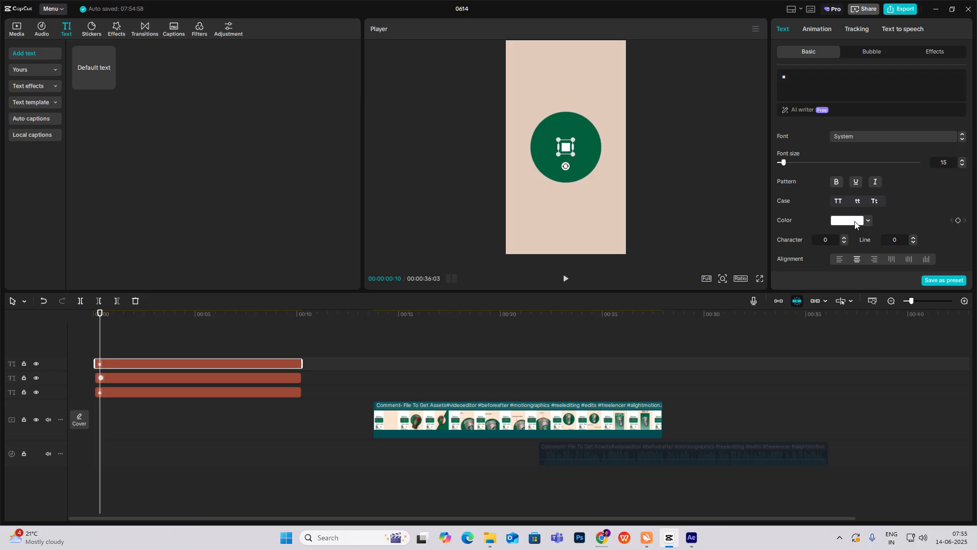
click(868, 220)
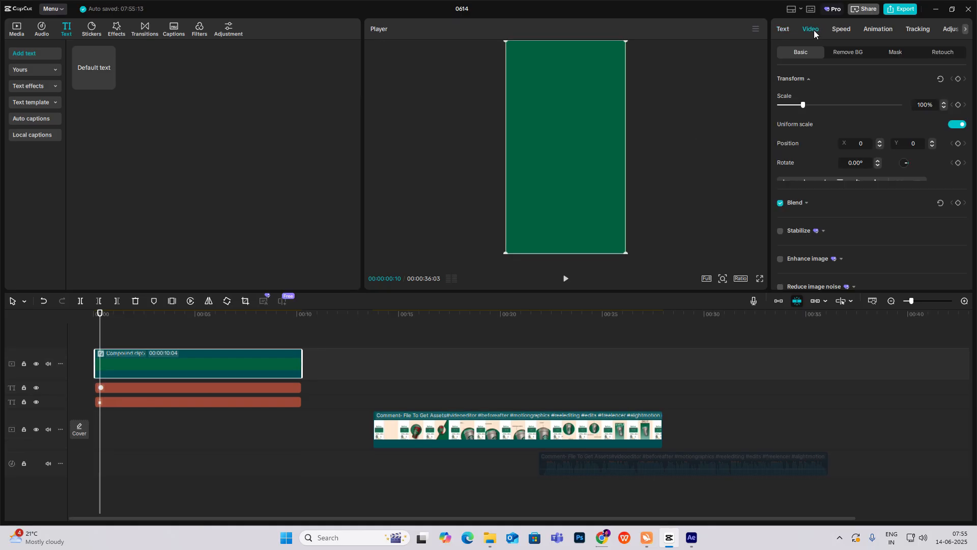
Step: Give the green compound clip a Split mask tilted diagonally across the card
click(894, 52)
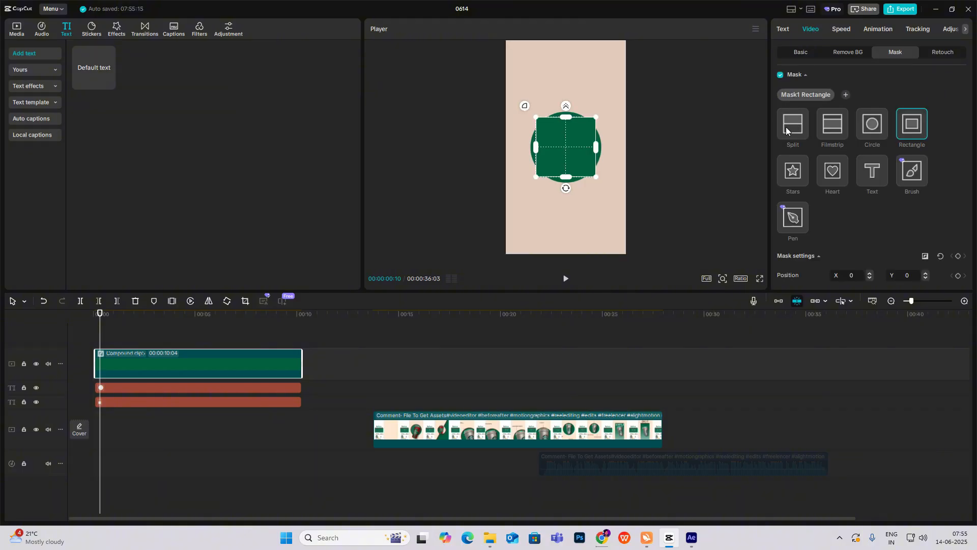
click(792, 126)
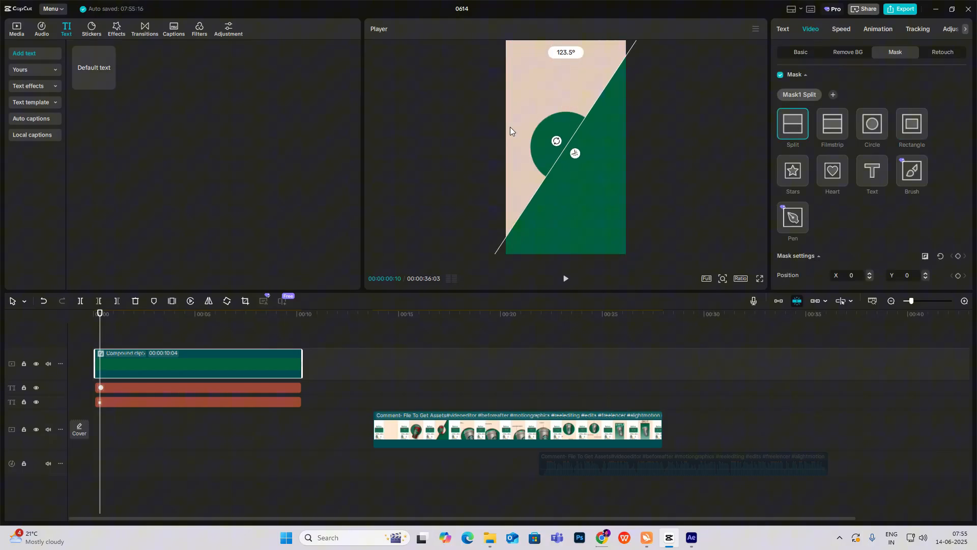
drag(574, 153, 567, 162)
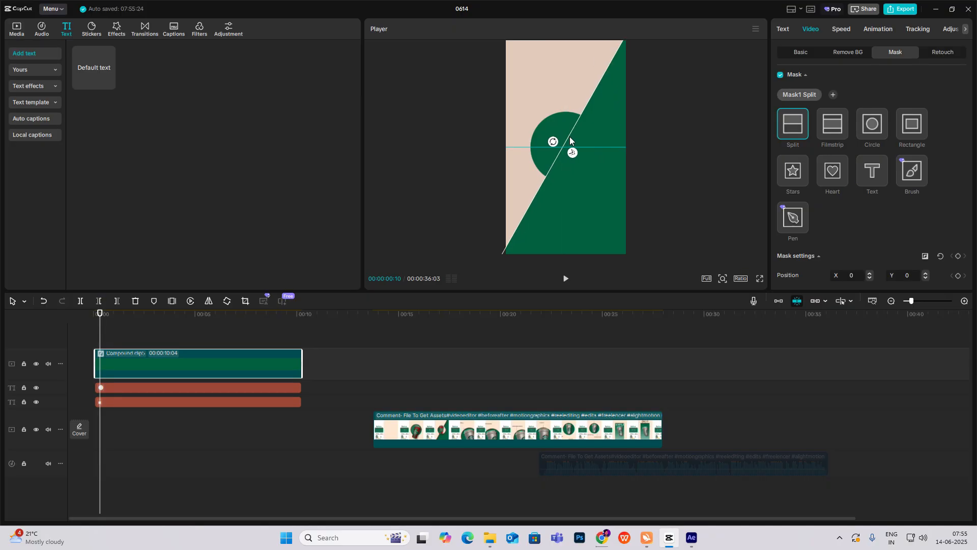
click(801, 52)
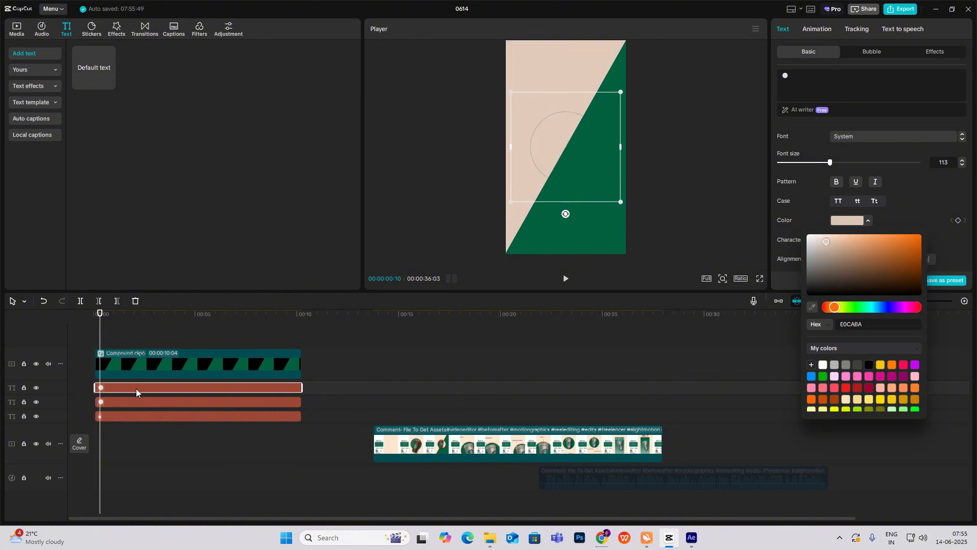
Step: Add a beige circle text layer (hex EDCABA) as a compound clip and split-mask it too
click(121, 382)
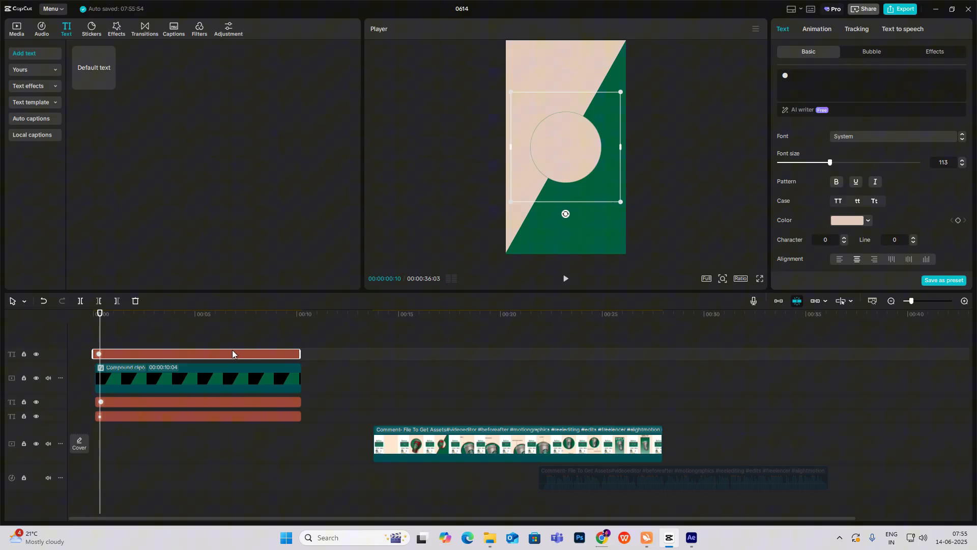
click(195, 363)
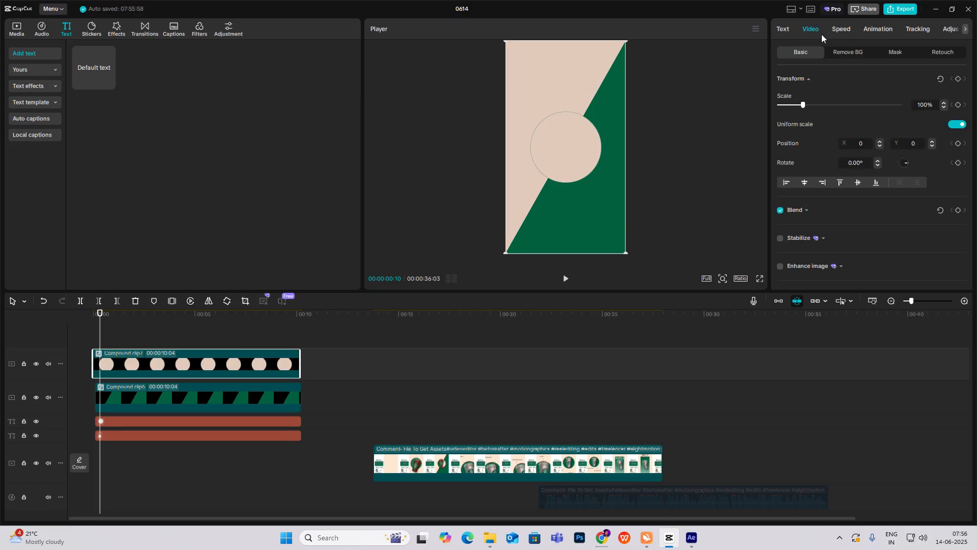
click(893, 52)
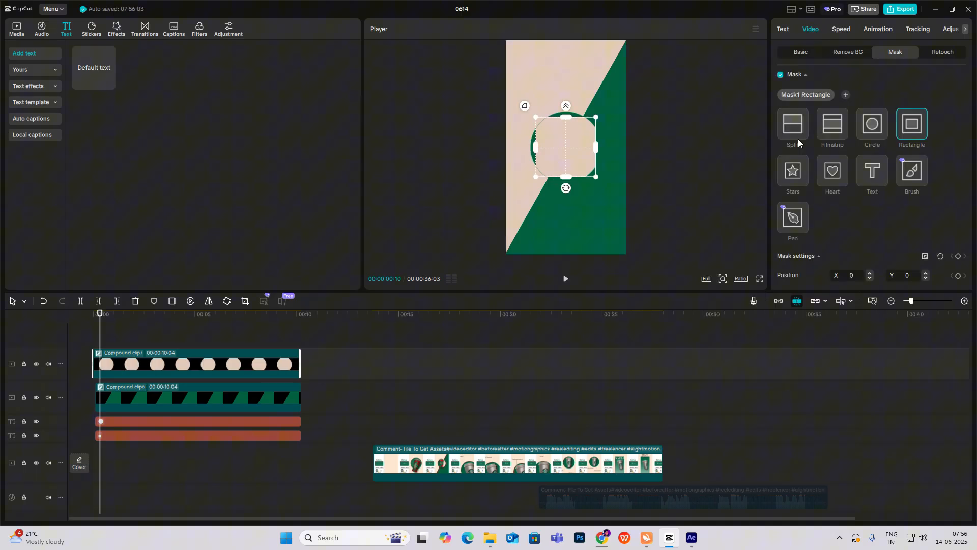
click(792, 125)
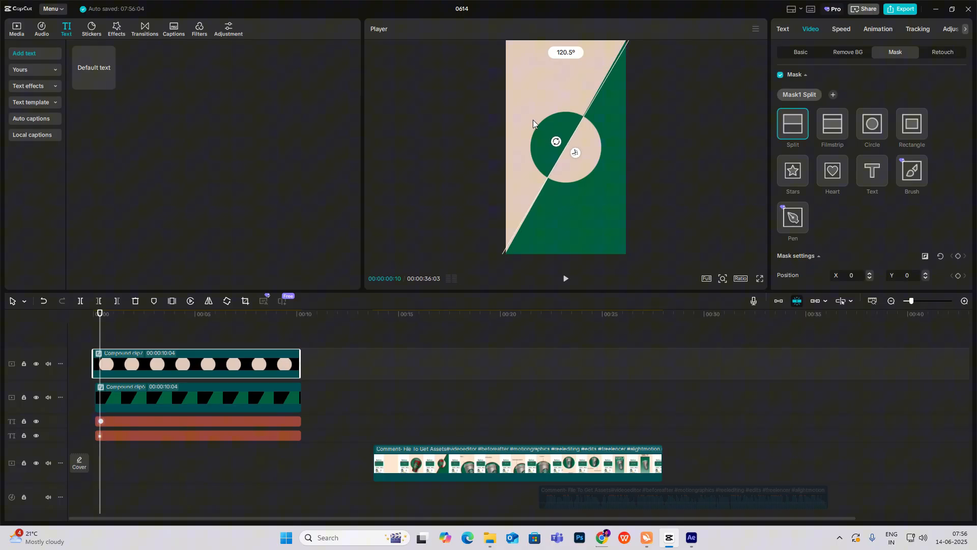
click(801, 52)
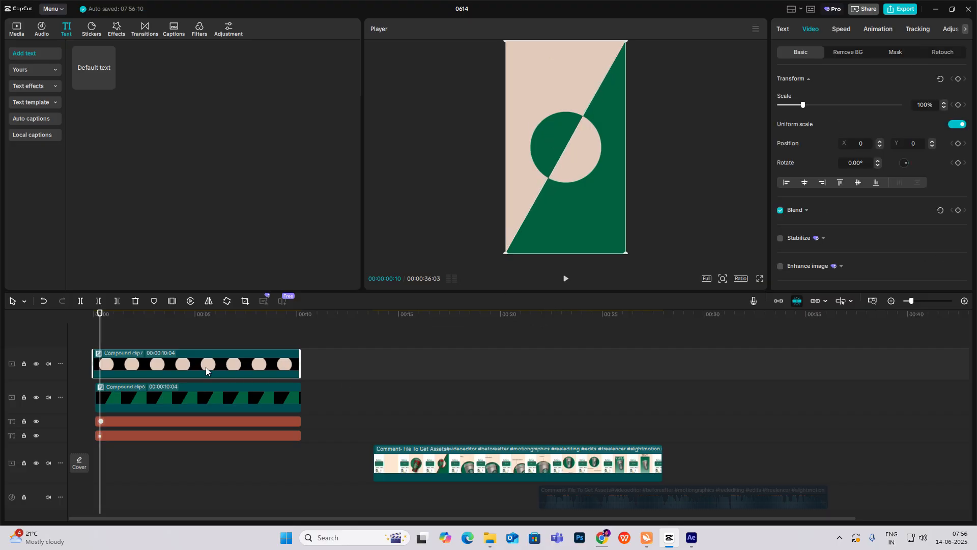
mouse_move(348, 375)
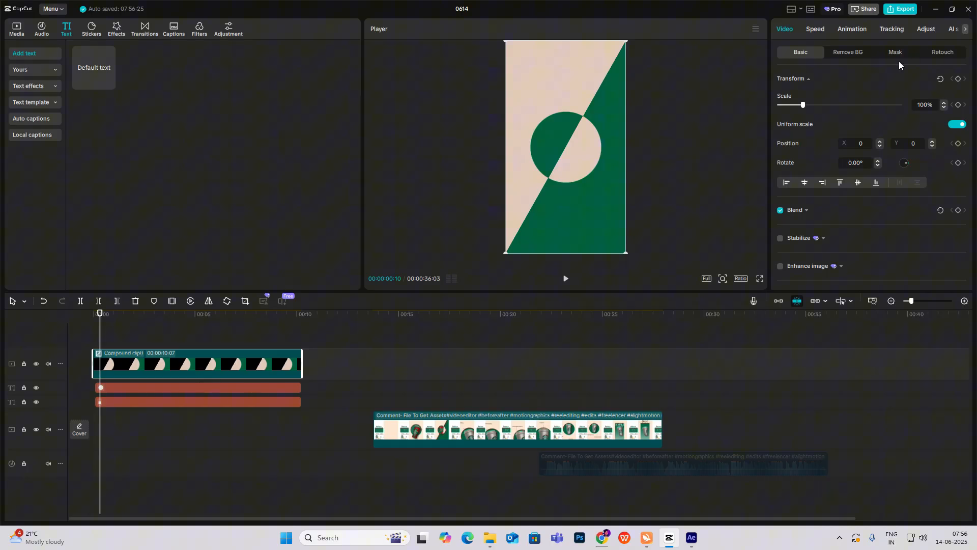
Step: Give the merged card compound clip a Split mask moved to its bottom-left corner
click(895, 52)
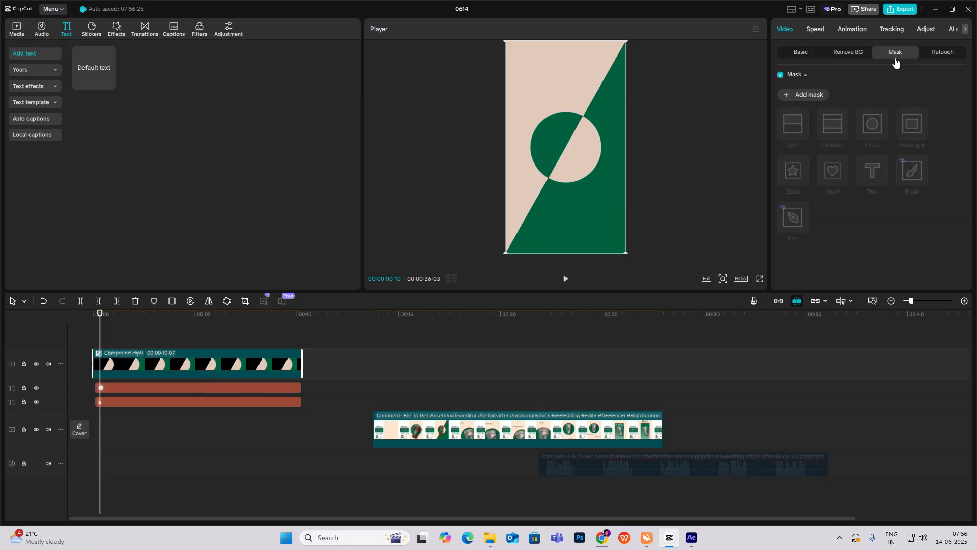
click(793, 124)
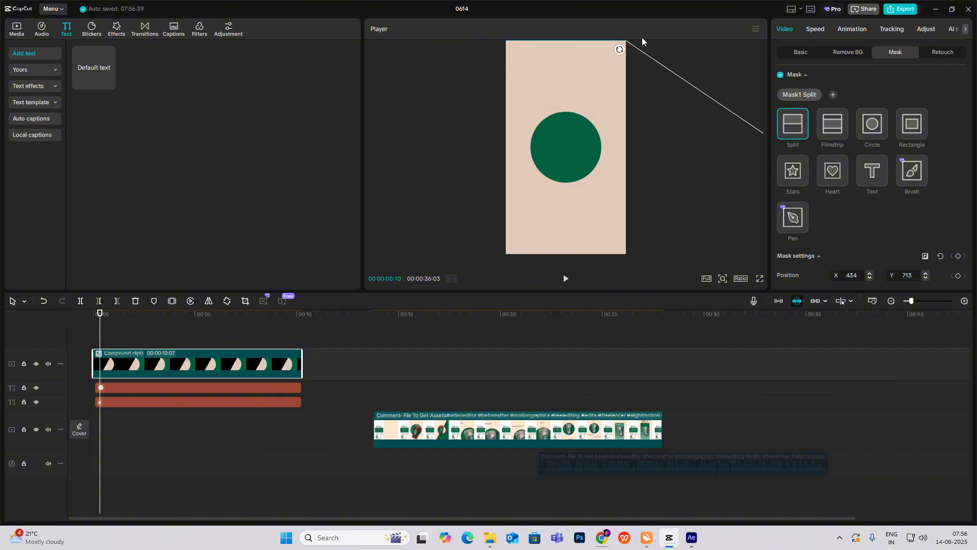
drag(619, 49, 554, 197)
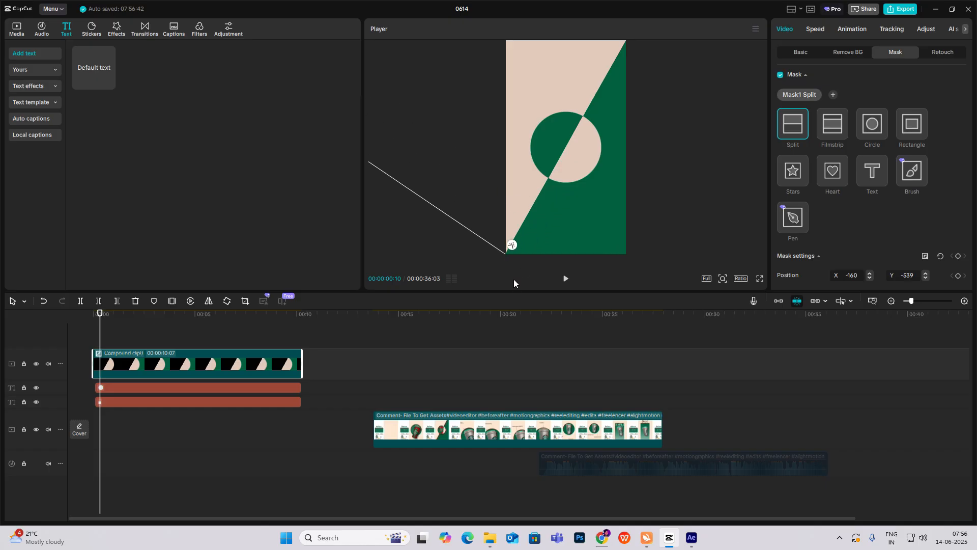
click(398, 314)
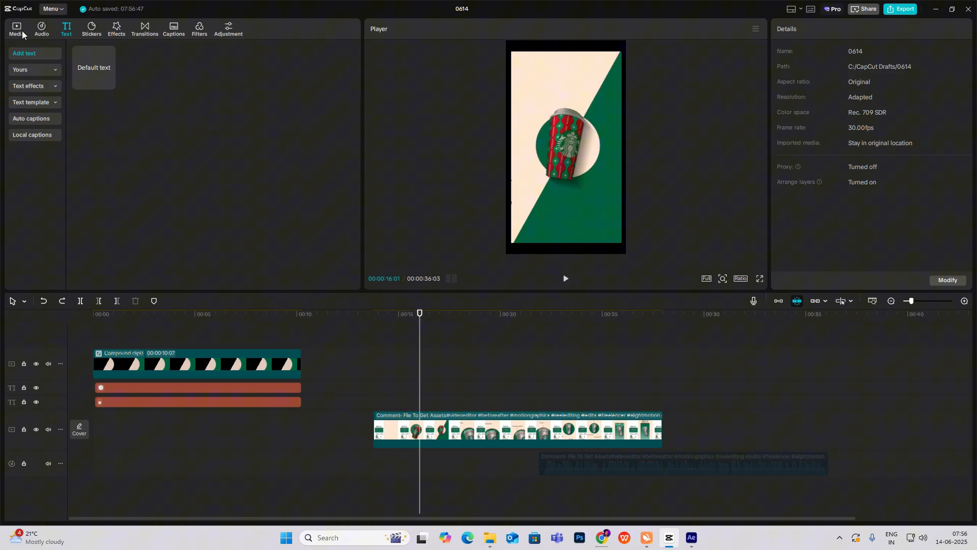
click(16, 29)
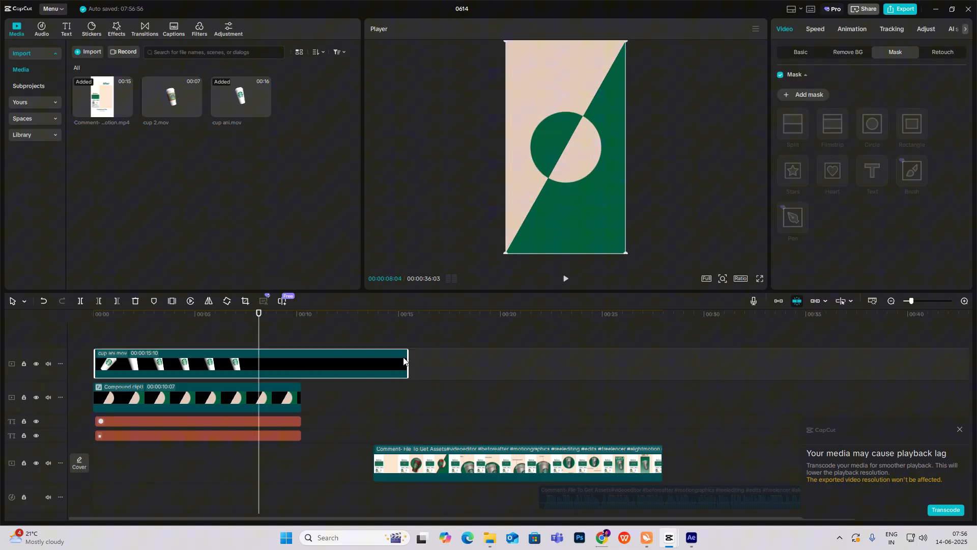
click(95, 314)
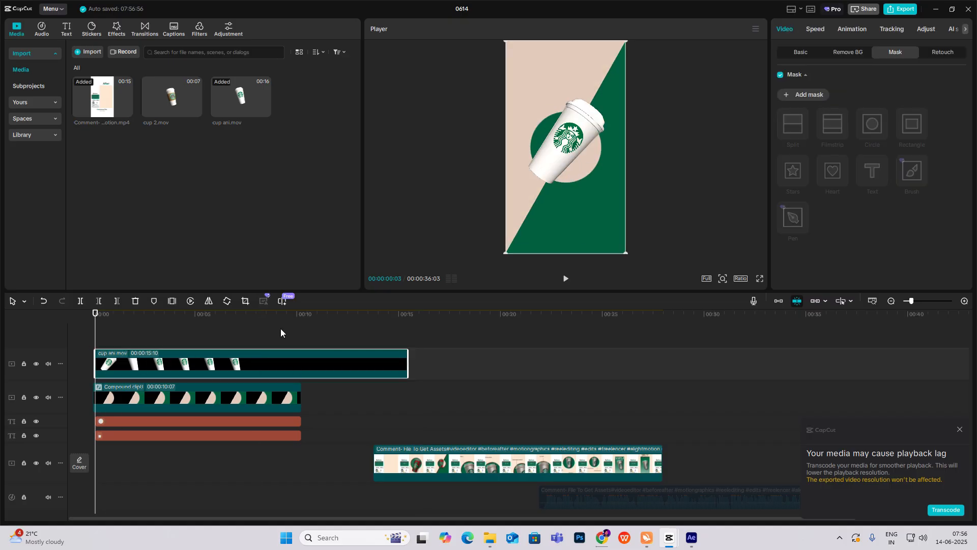
click(800, 52)
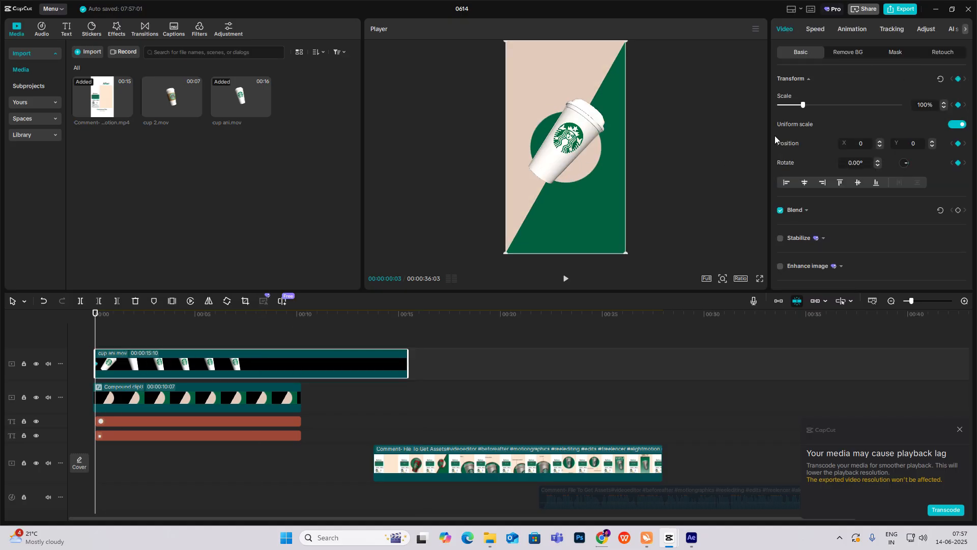
click(156, 313)
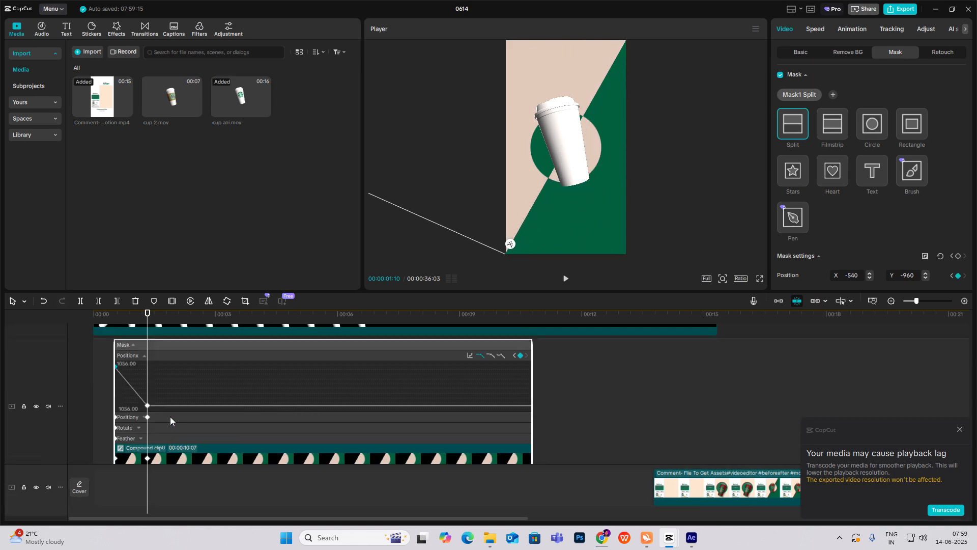
click(468, 355)
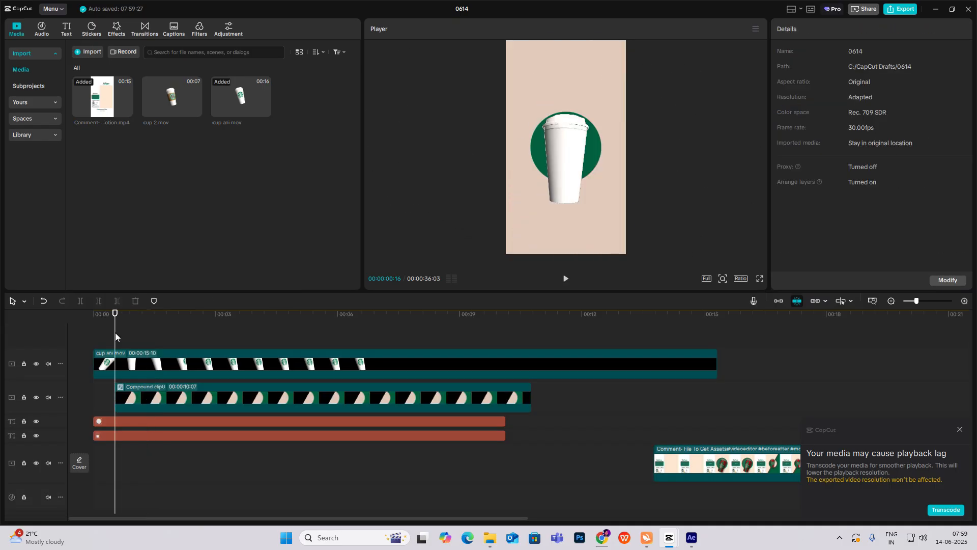
click(564, 279)
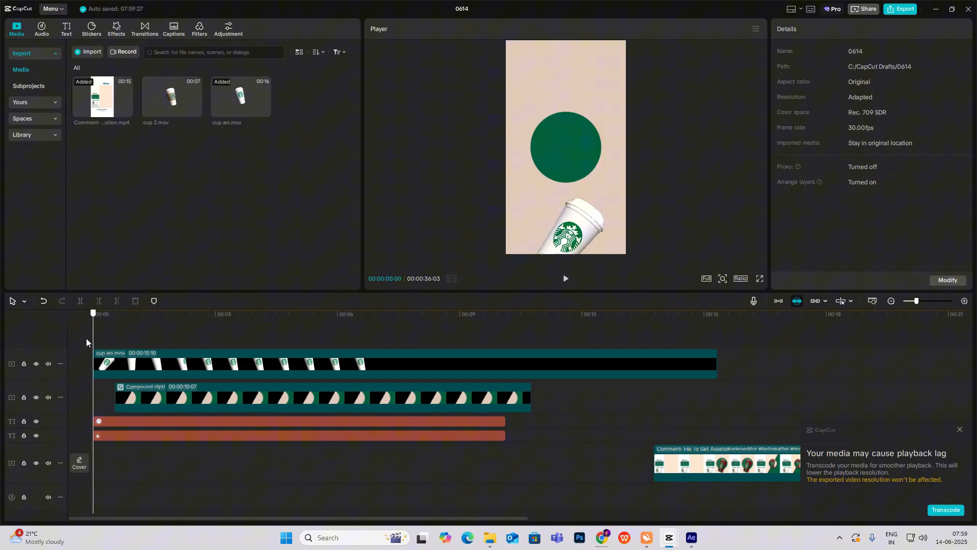
click(681, 314)
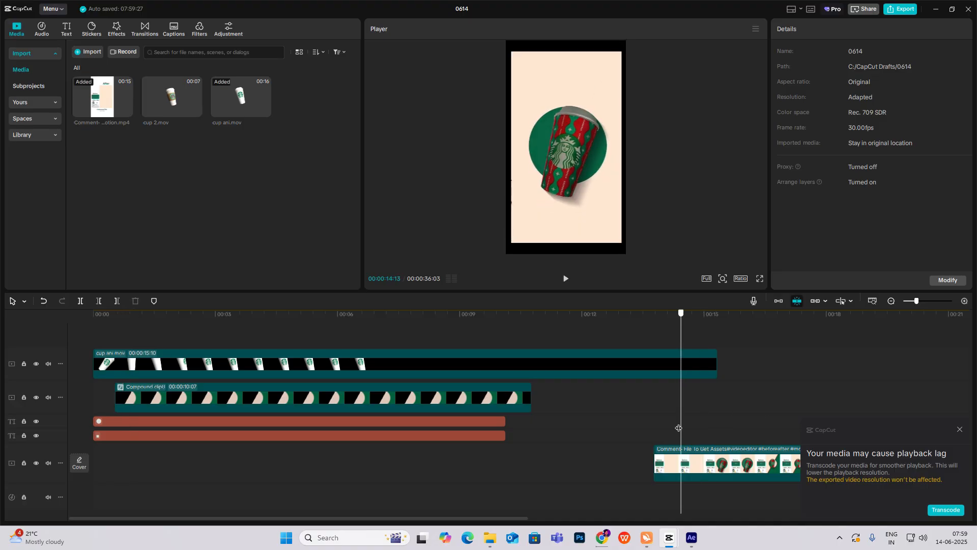
Step: Keyframe the cup and background sliding upward and ease the move with the Rebound In preset curve
click(188, 312)
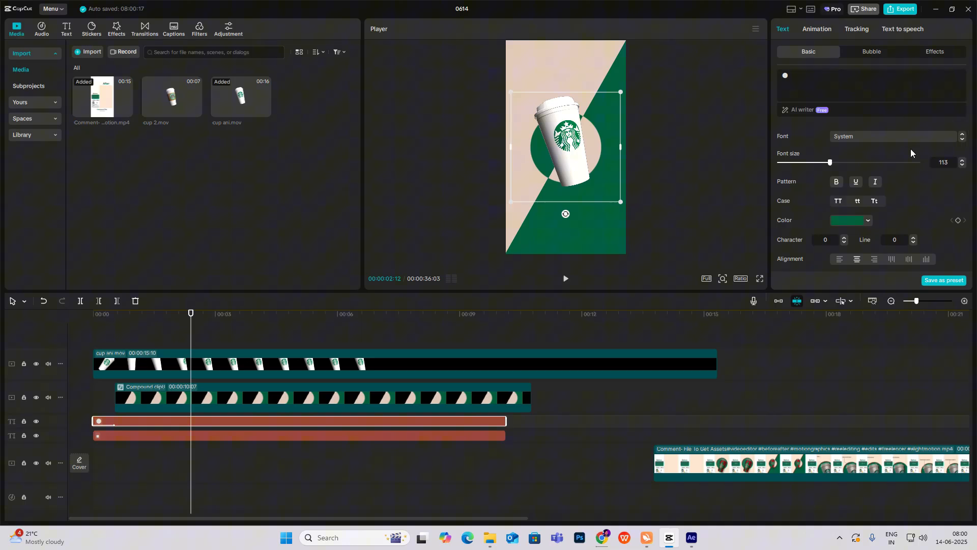
mouse_move(957, 229)
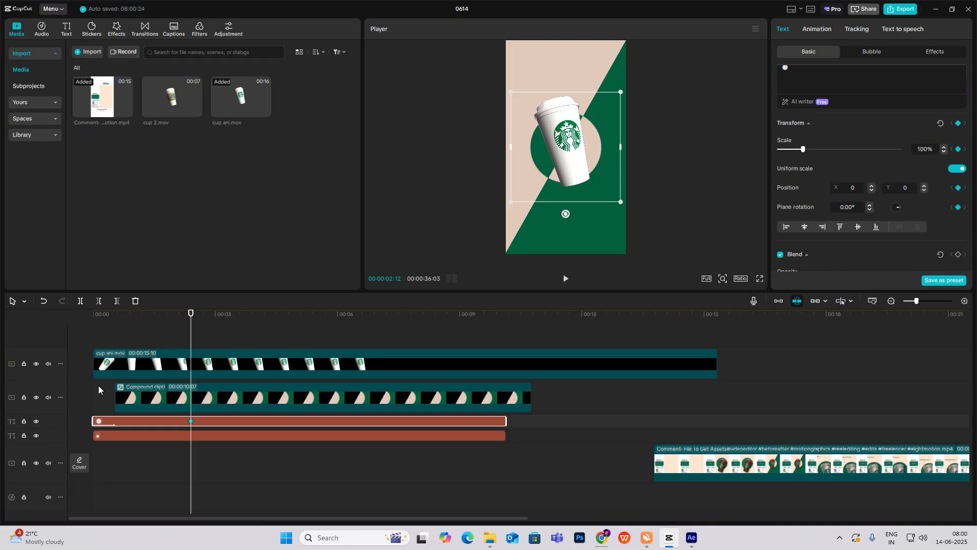
click(216, 312)
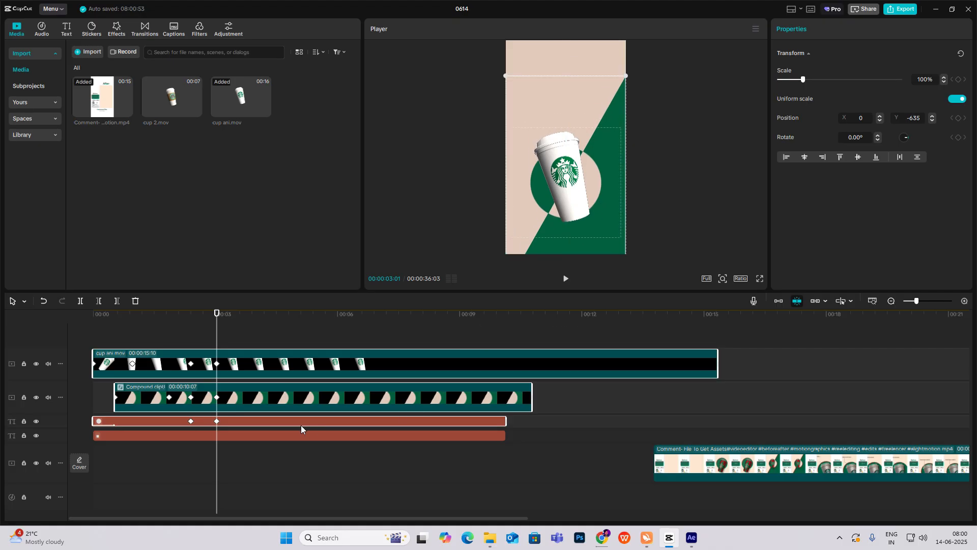
click(200, 364)
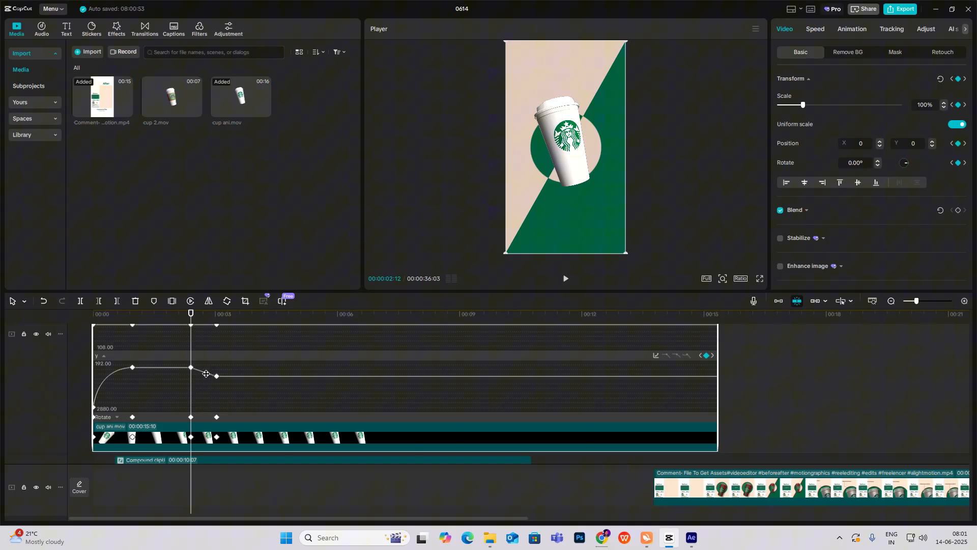
click(655, 355)
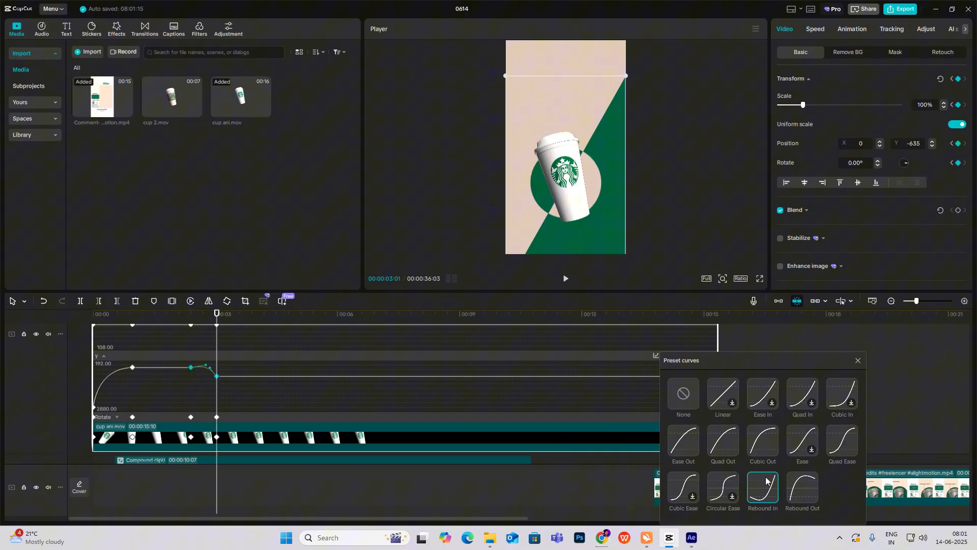
click(857, 360)
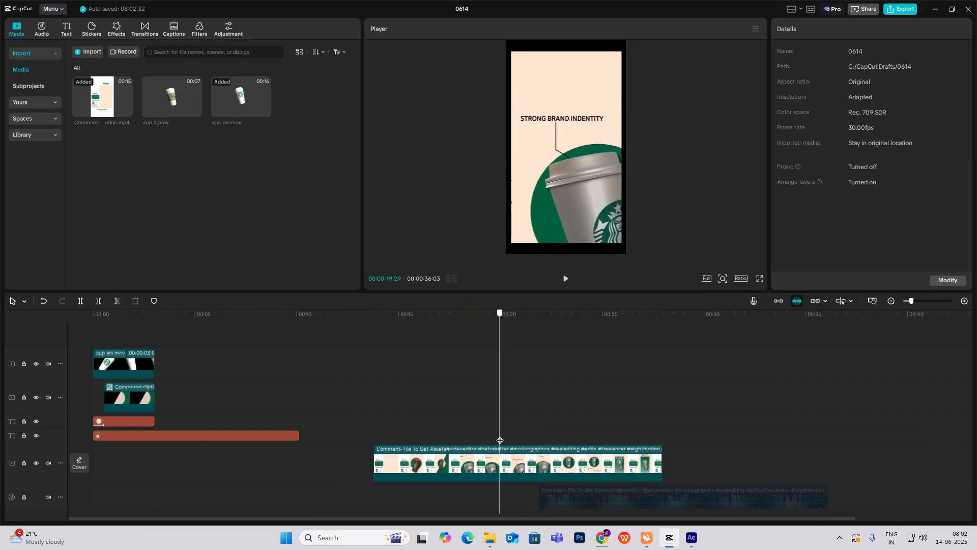
Step: Place cup 2.mov after the compound clip and add a dashed Default text line at size 15
click(124, 420)
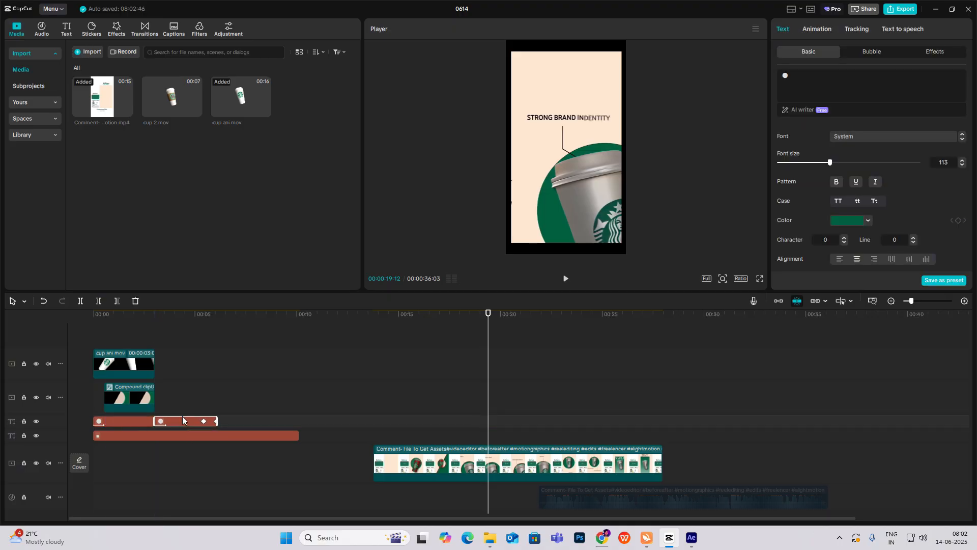
click(160, 421)
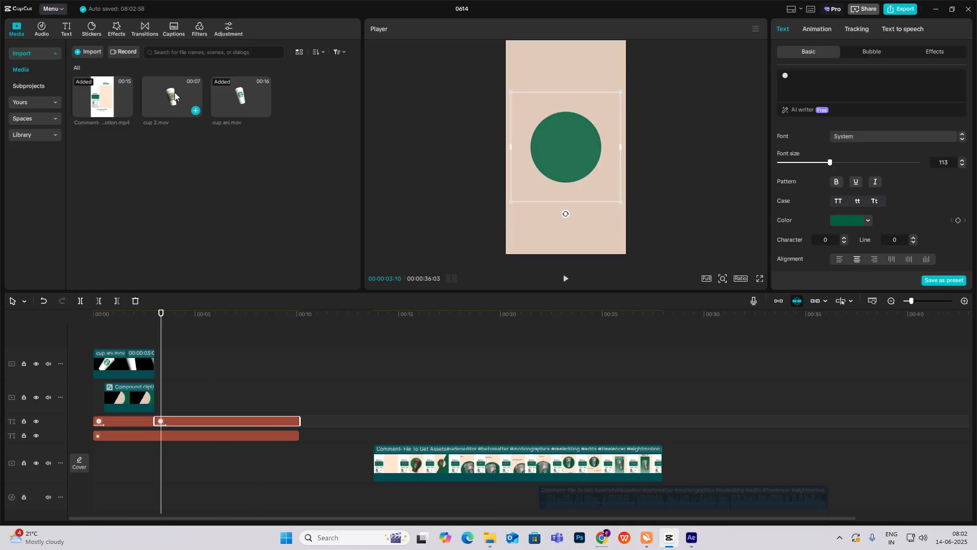
click(224, 398)
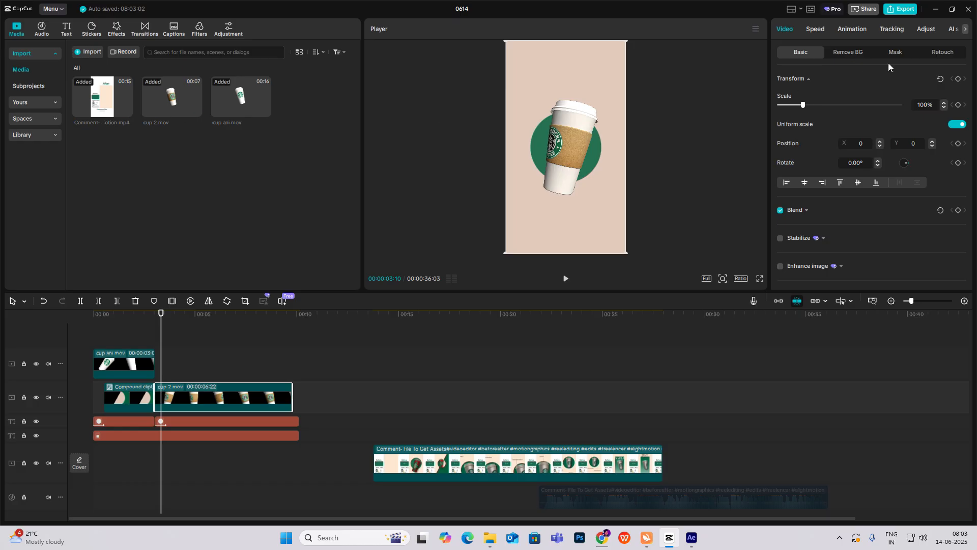
click(65, 28)
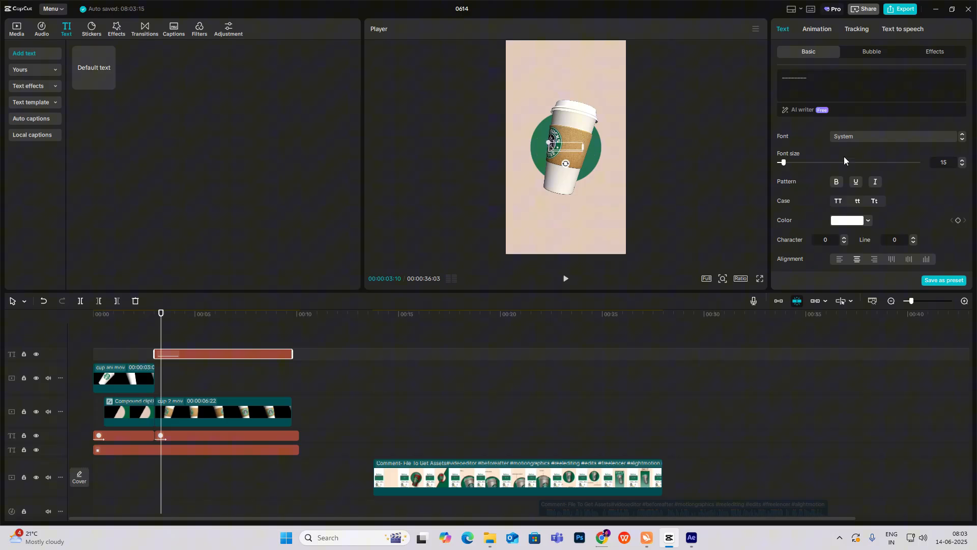
click(866, 220)
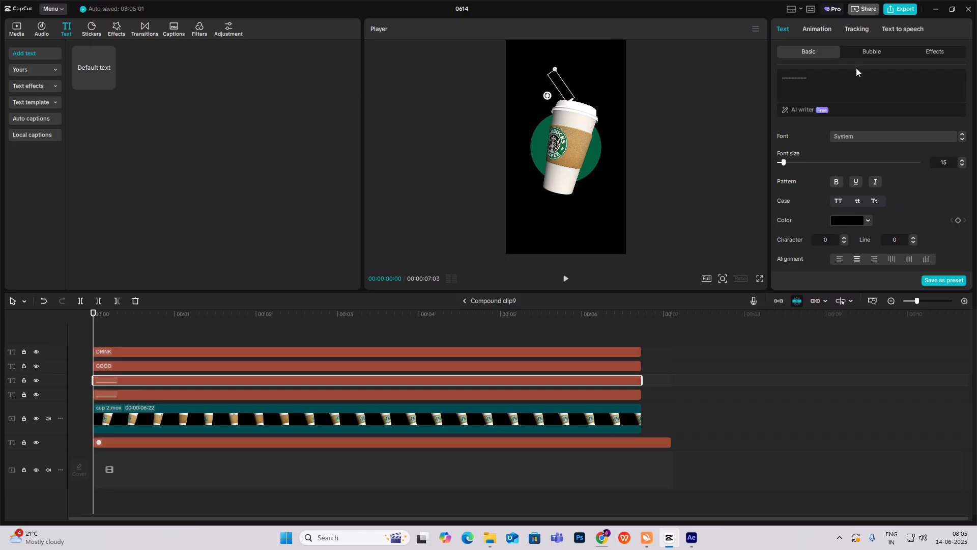
Step: Give the GOOD and DRINK callout texts a typing-style In animation, including the dashed line layer
click(816, 28)
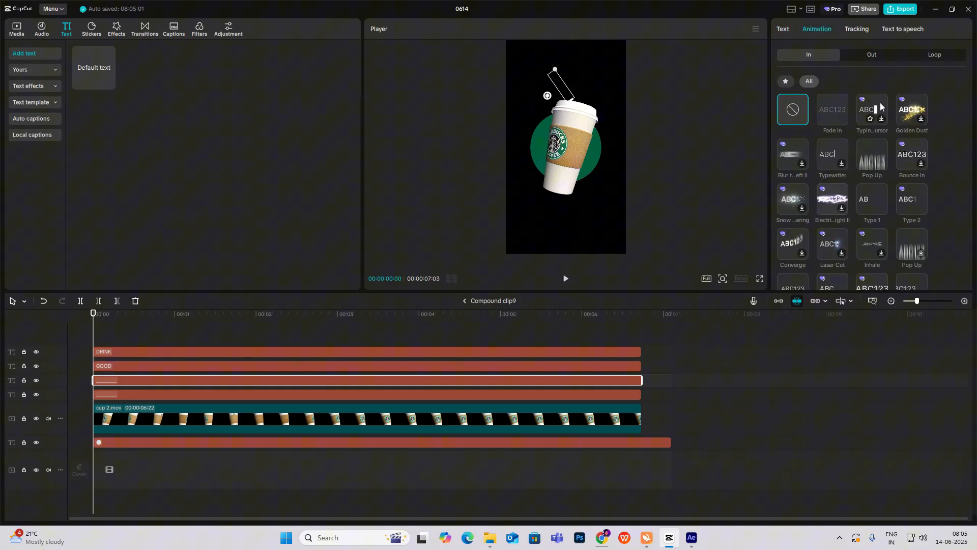
click(910, 198)
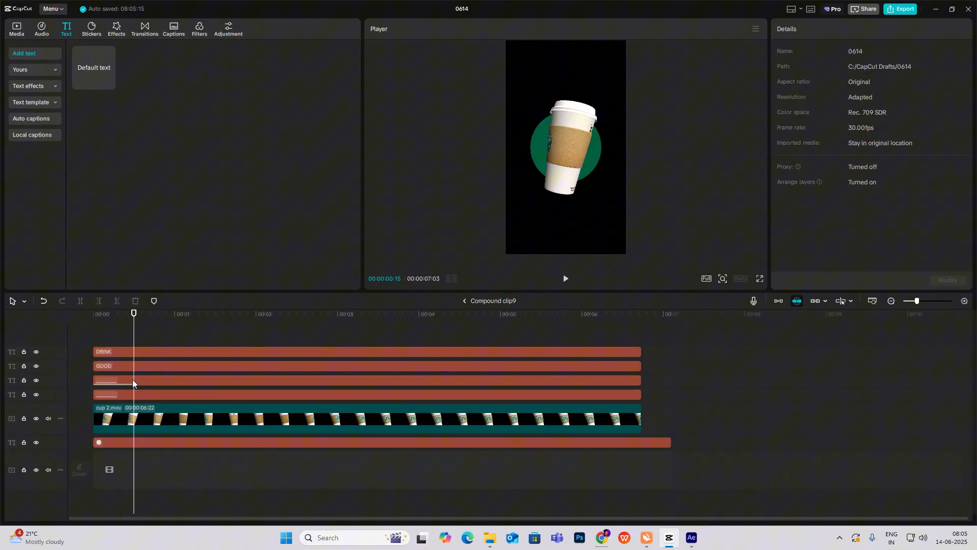
click(131, 379)
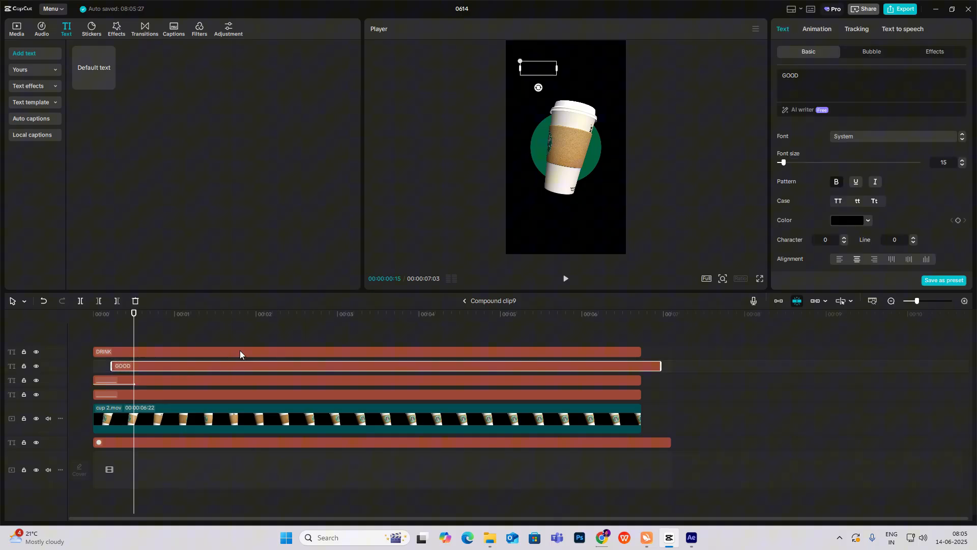
click(817, 28)
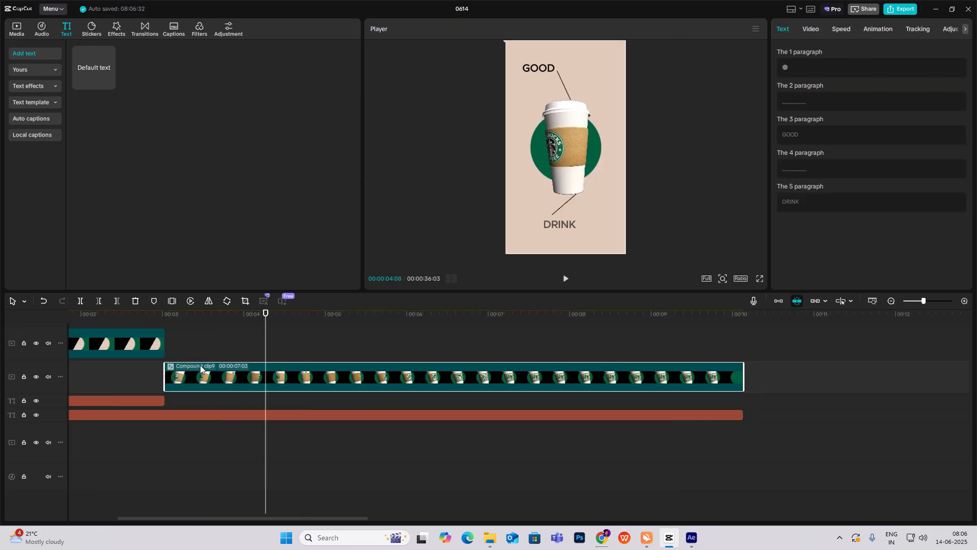
Step: Scale the second-scene compound clip to about 181% and shift the cup toward the lower right
click(306, 312)
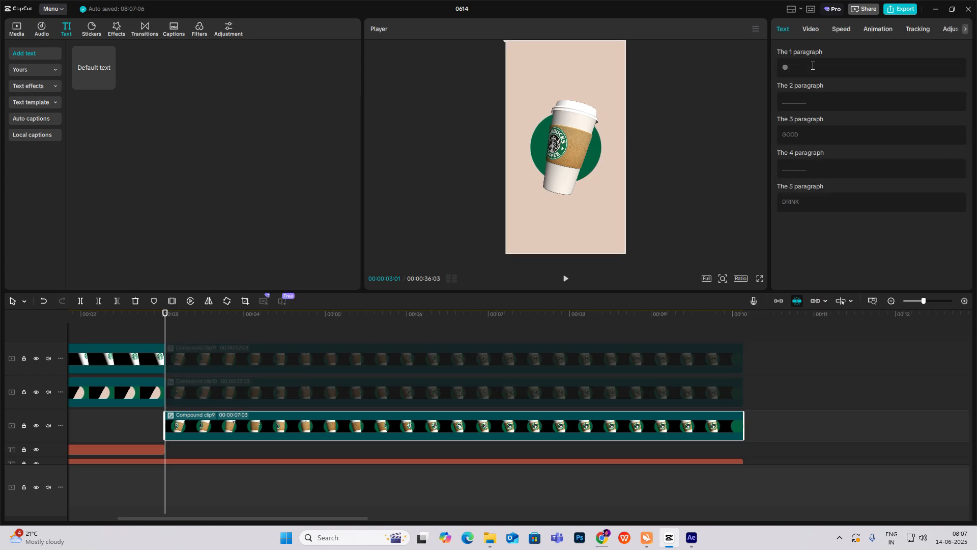
click(810, 29)
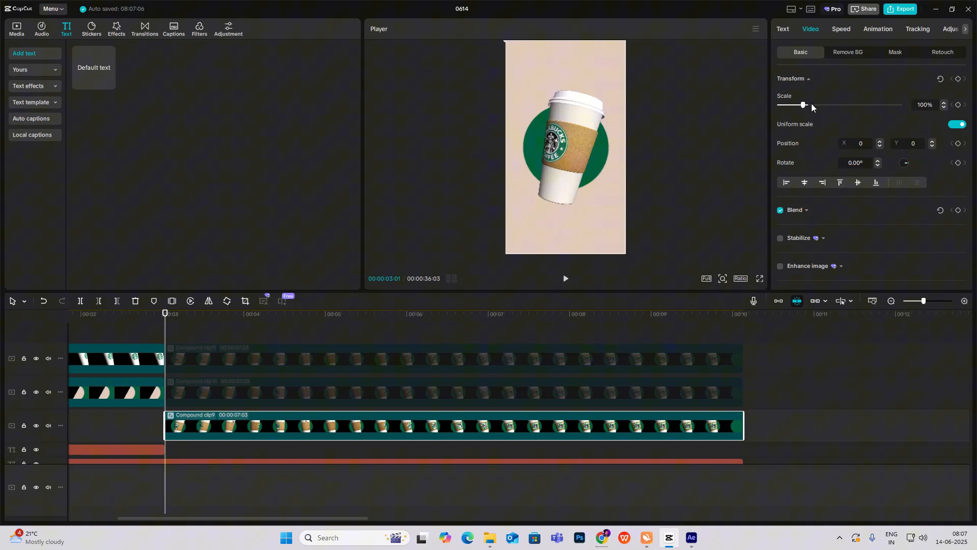
drag(803, 105, 831, 105)
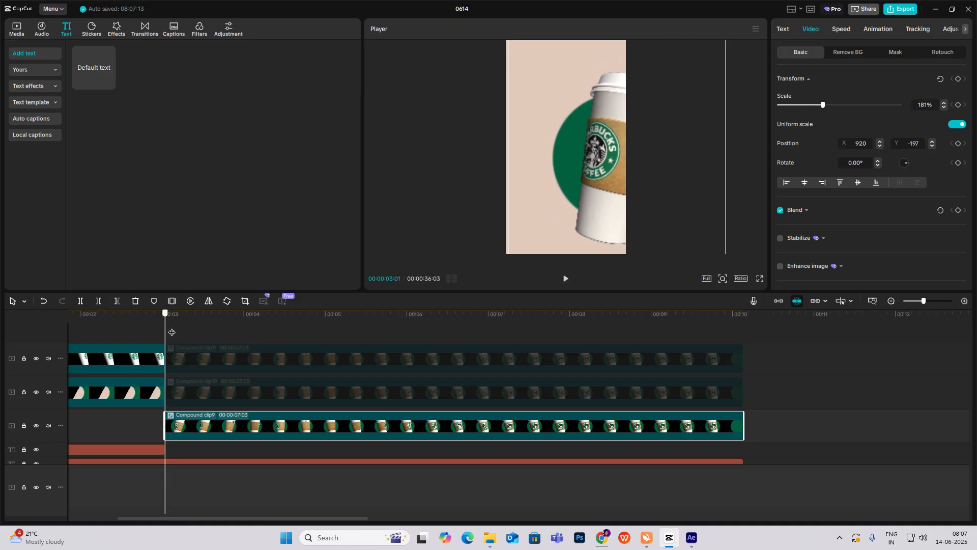
drag(165, 313, 208, 313)
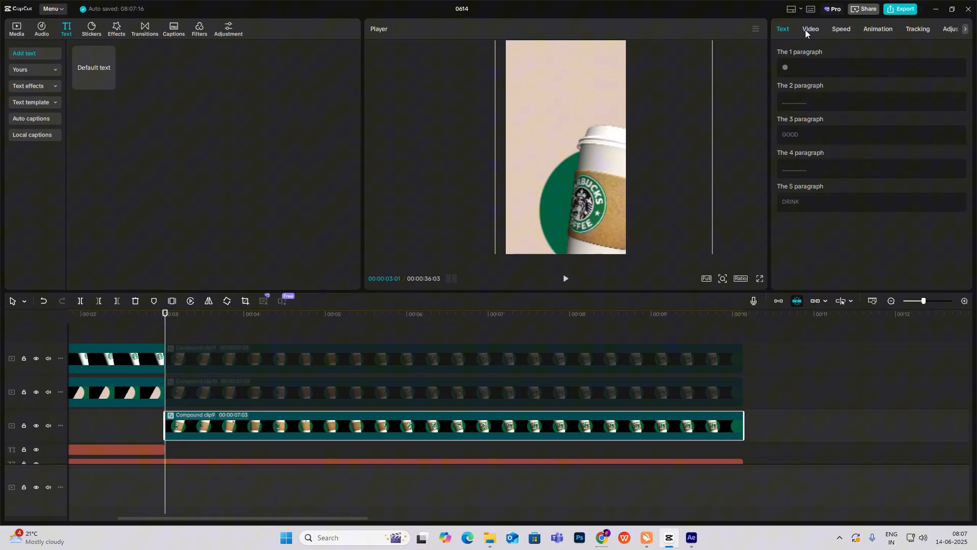
Step: Keyframe the zoom move on the transform settings and ease it with the Cubic Out preset curve
click(811, 28)
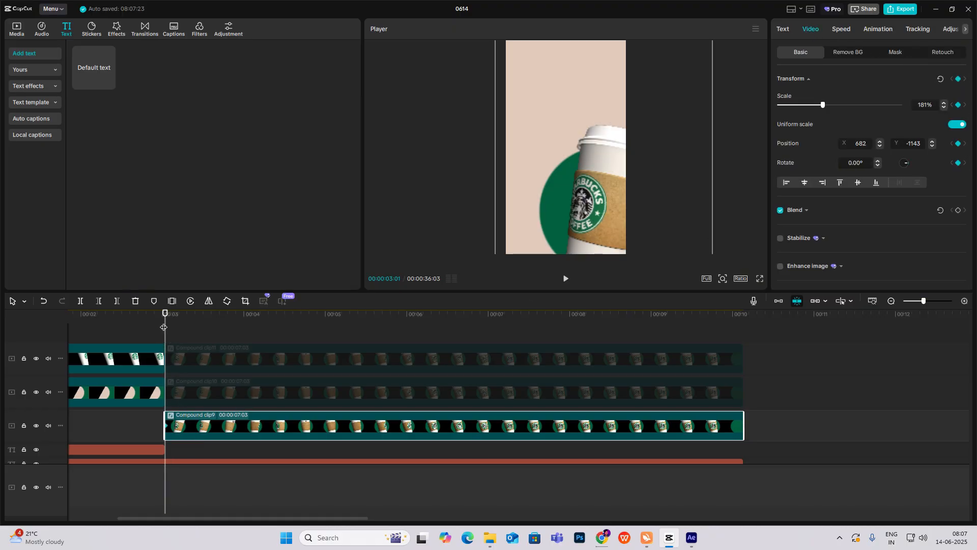
click(216, 313)
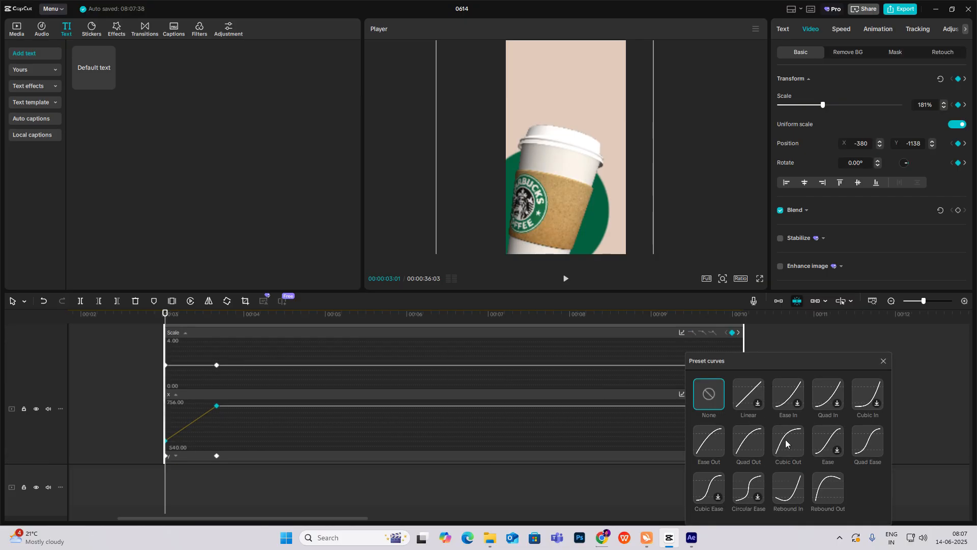
click(787, 443)
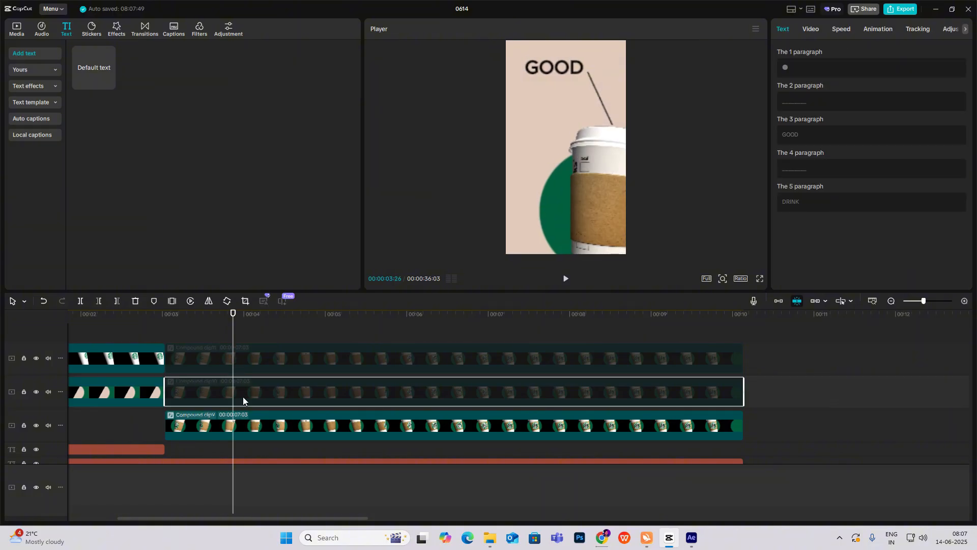
Step: Scale up the middle copy of the cup scene to about 209% in Video > Basic
click(243, 425)
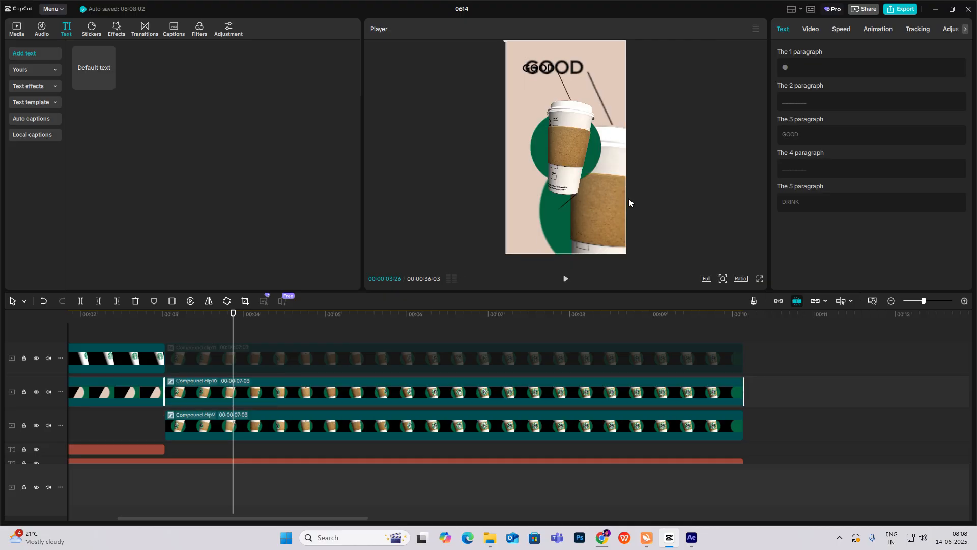
click(810, 29)
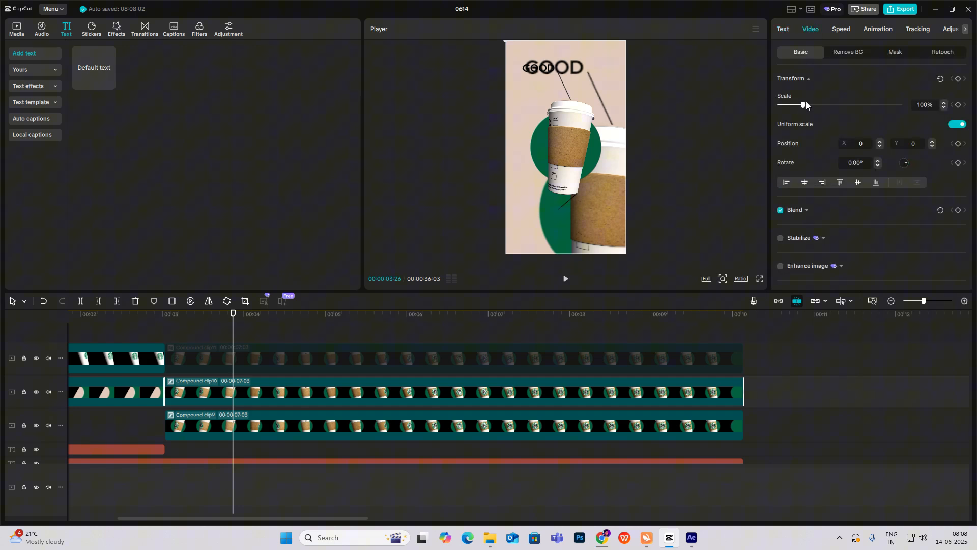
drag(803, 105, 829, 104)
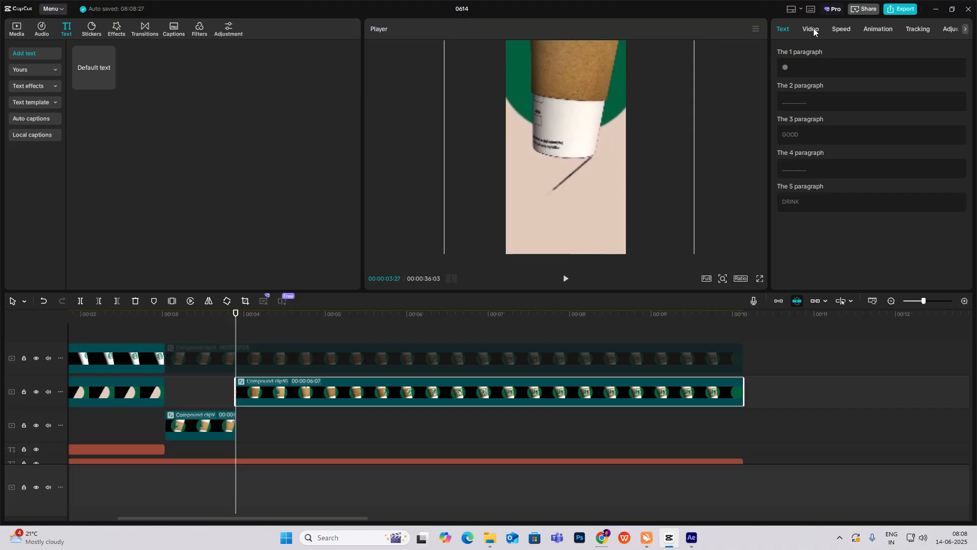
Step: Keyframe the enlarged cup sliding up above DRINK and ease it with the Quad Out preset curve
click(810, 29)
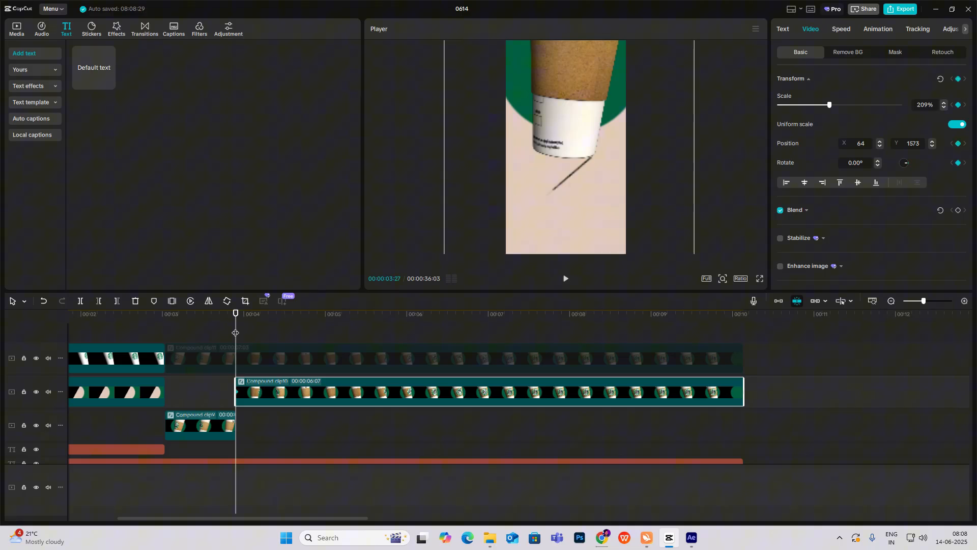
click(273, 312)
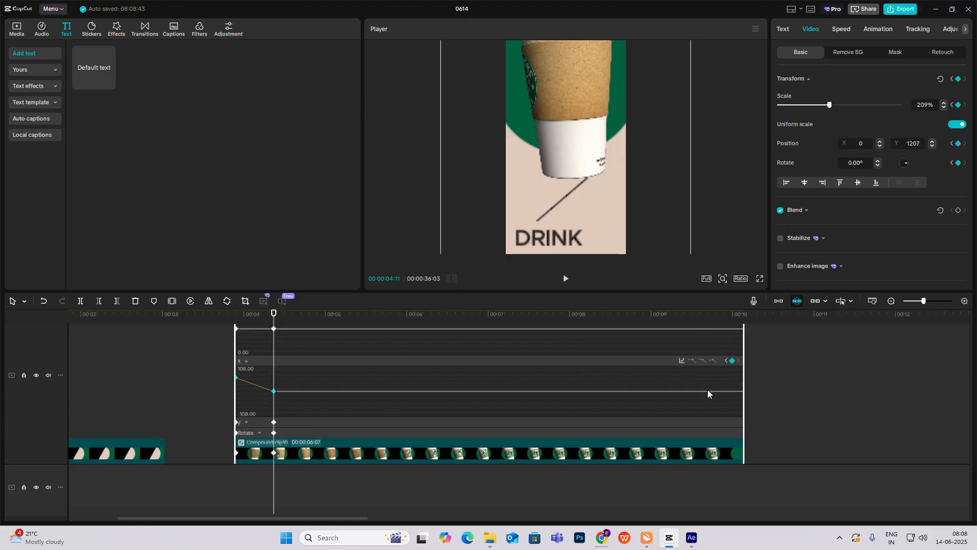
click(682, 360)
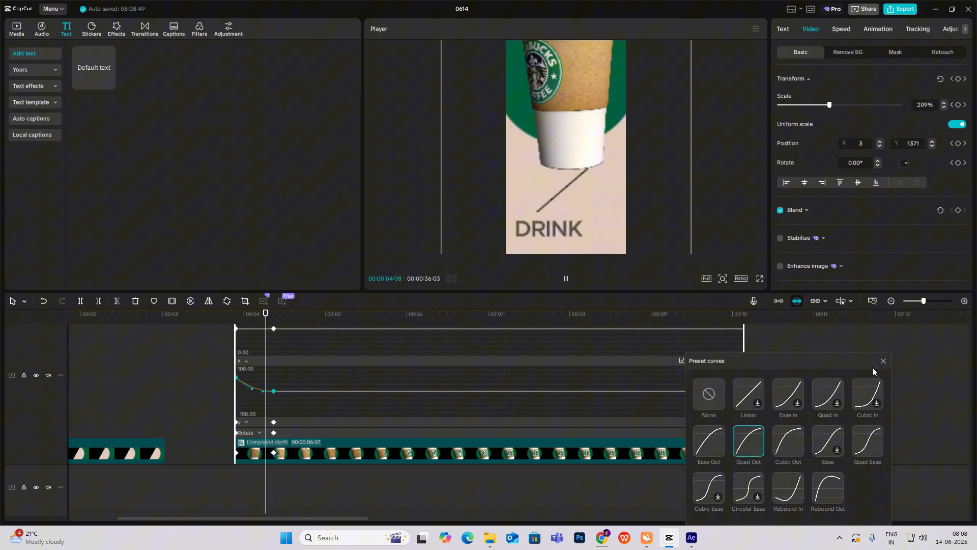
click(708, 396)
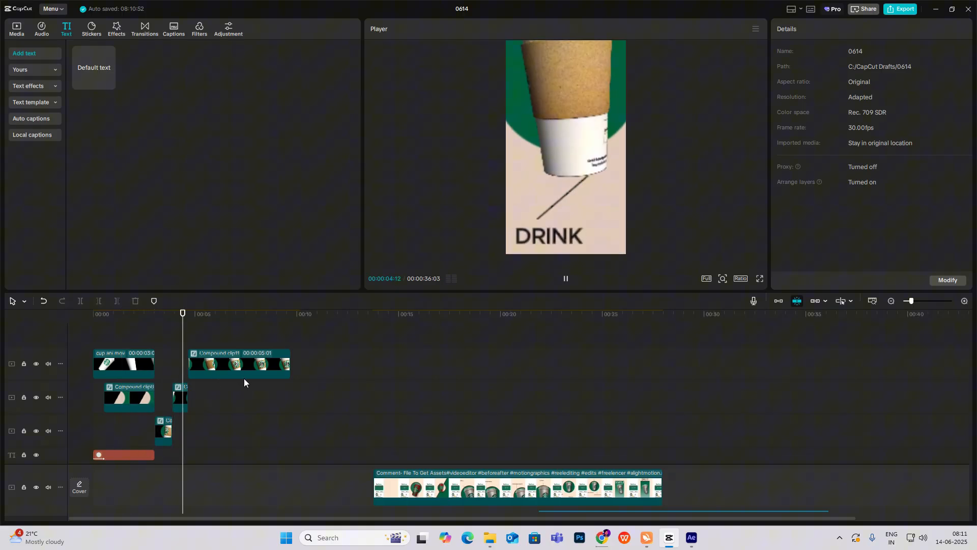
Step: Add a bar-character Default text, raise it to font size 300 with extra scale, and colour it orange
click(428, 312)
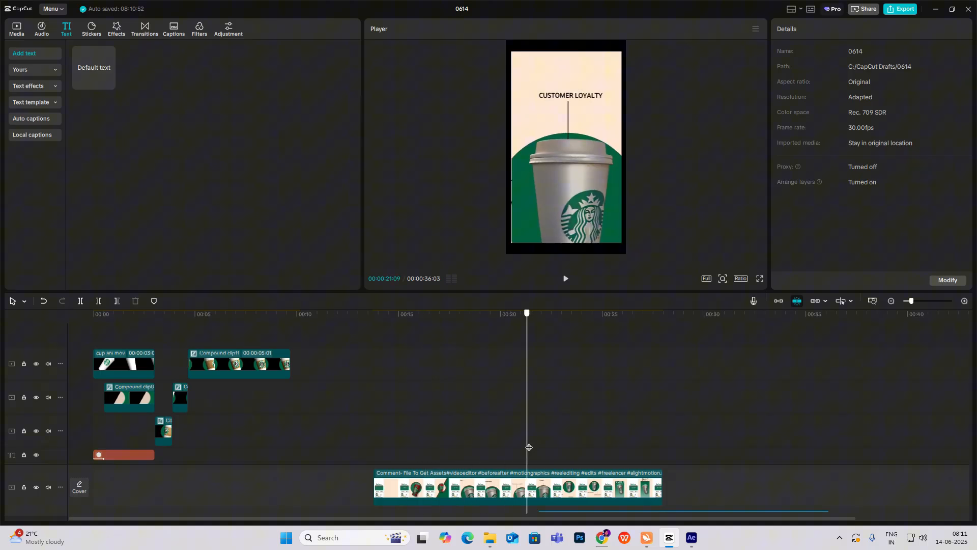
click(586, 312)
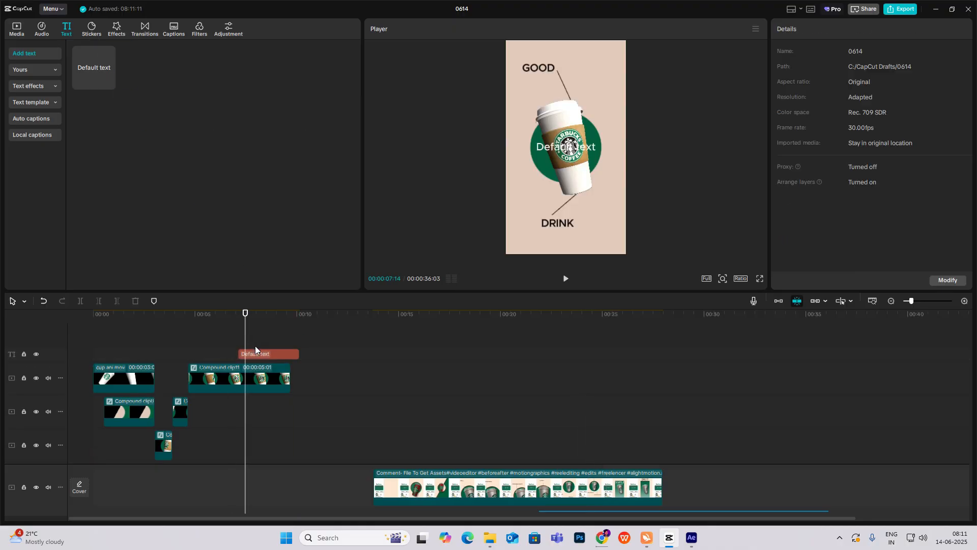
click(255, 353)
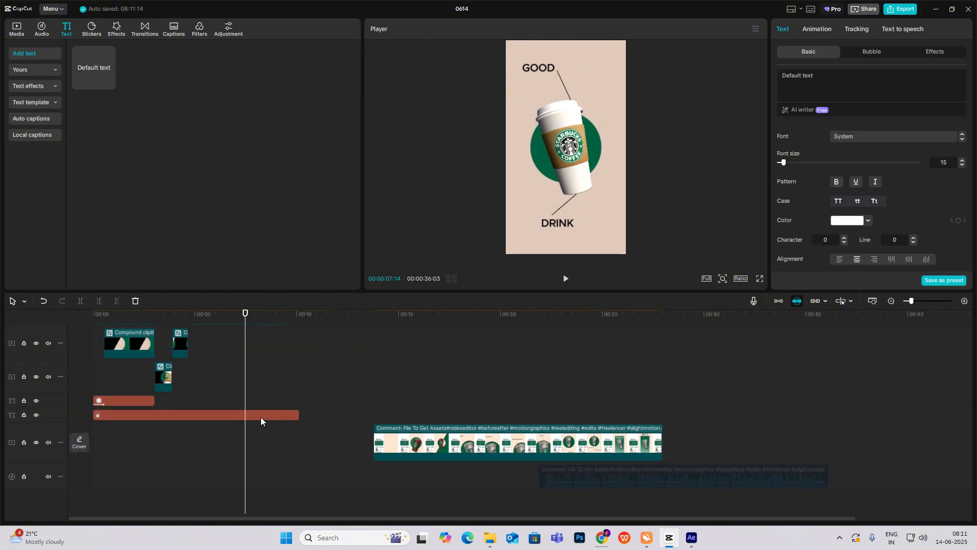
click(195, 415)
text(I)
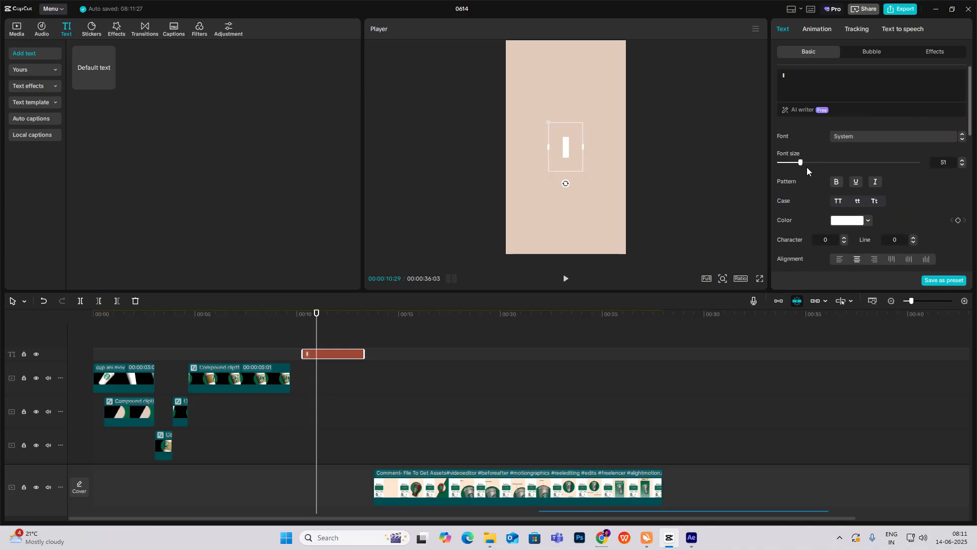
drag(801, 162, 917, 162)
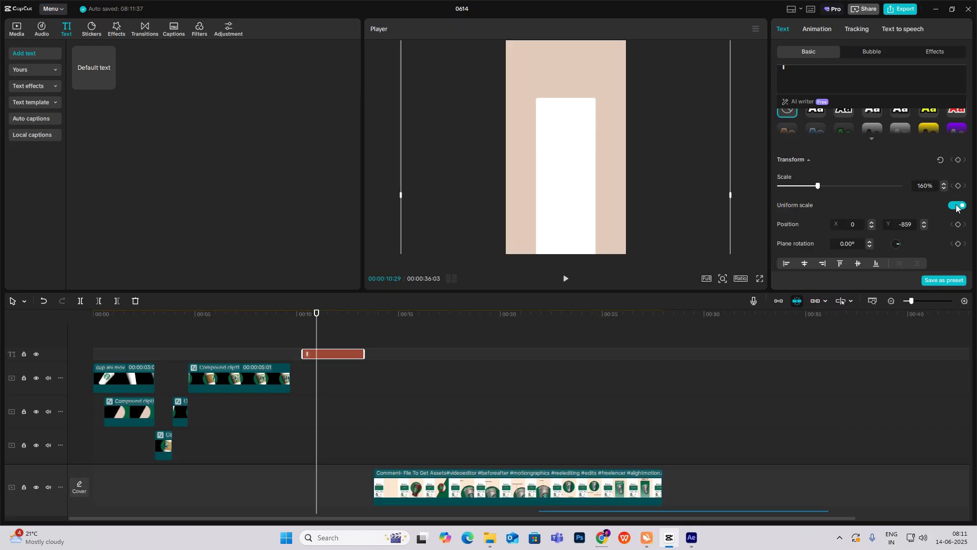
click(955, 206)
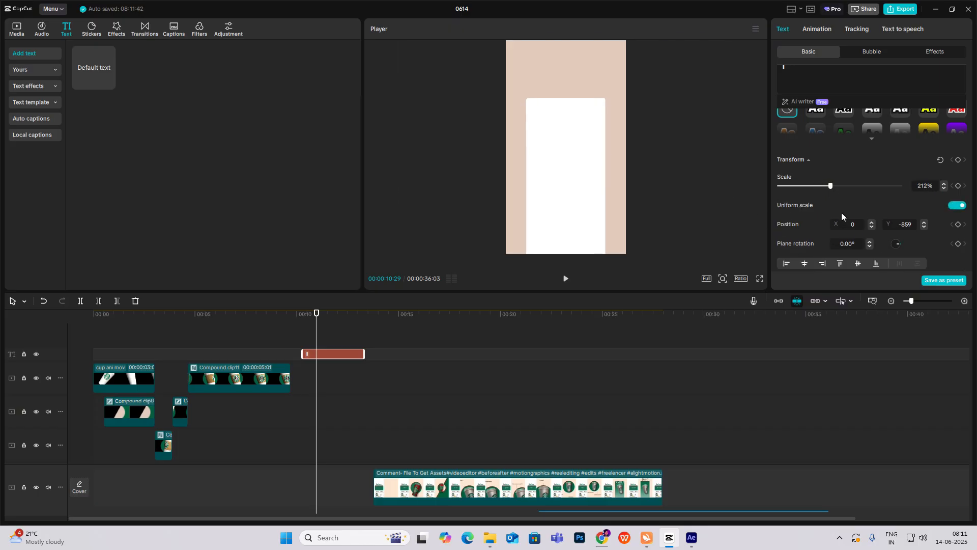
click(845, 220)
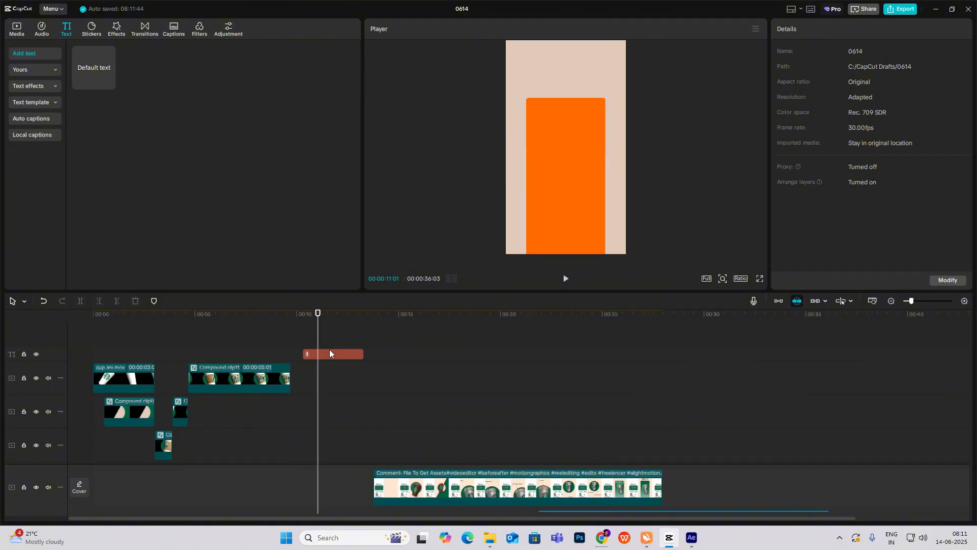
Step: Duplicate the orange card text and recolour the copy dark brown 260C00
click(332, 354)
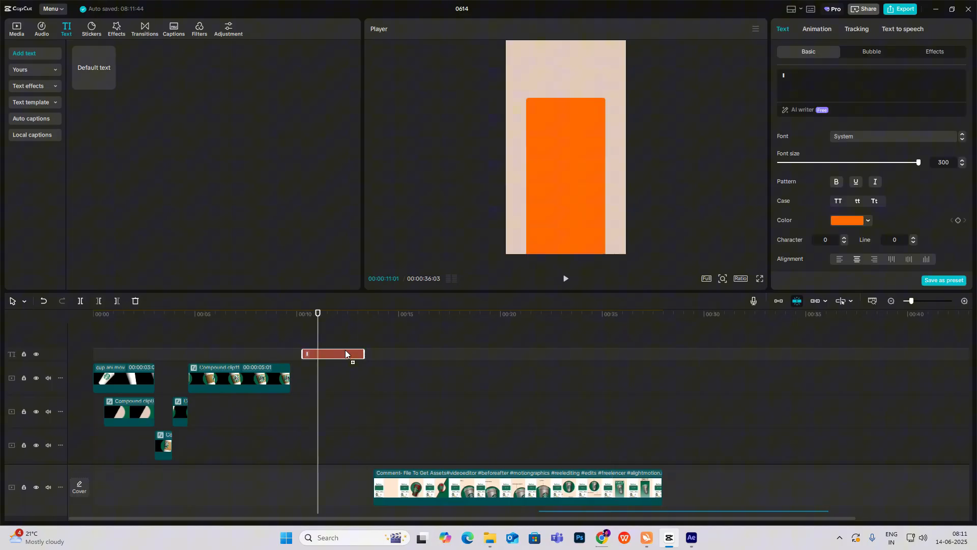
click(867, 220)
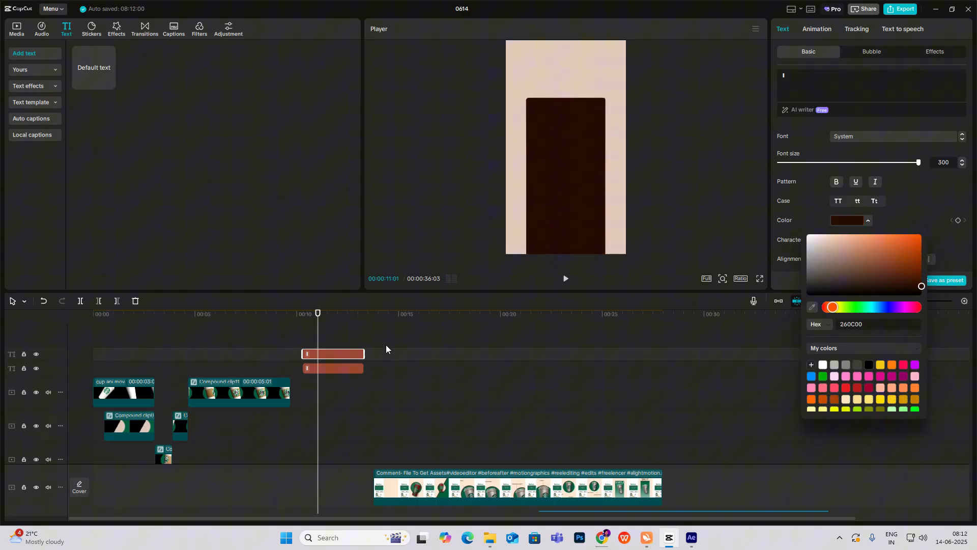
Step: Compound the two cards and add a Split mask grading the panel from orange to dark brown
click(404, 357)
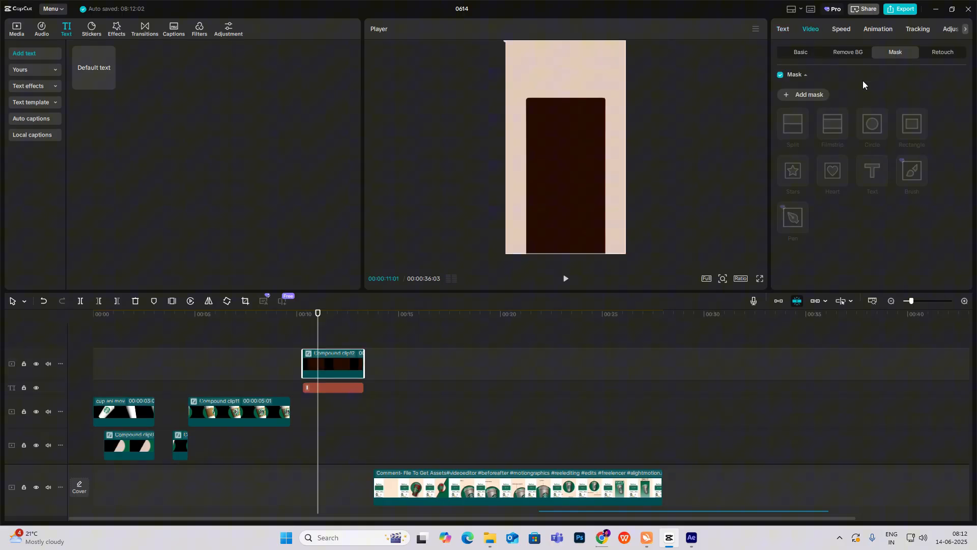
click(792, 124)
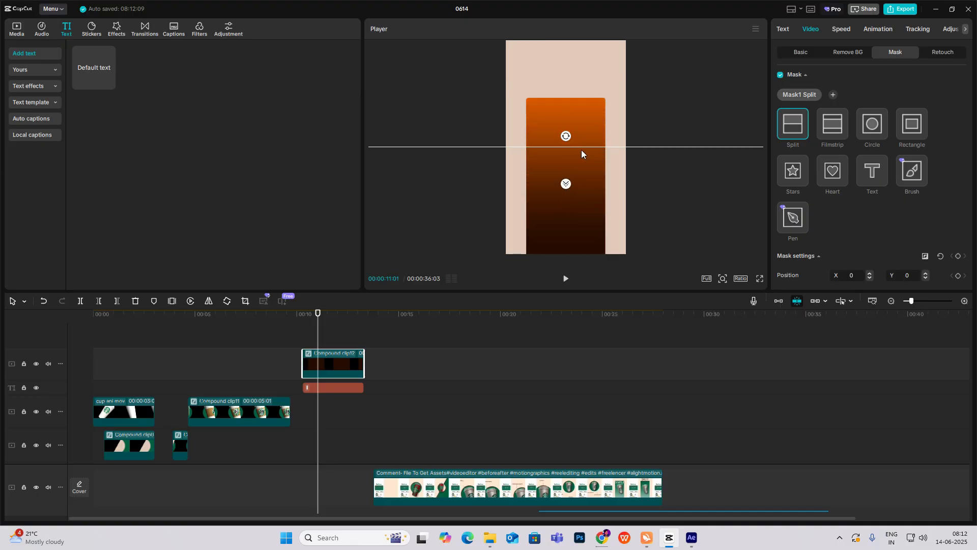
click(801, 52)
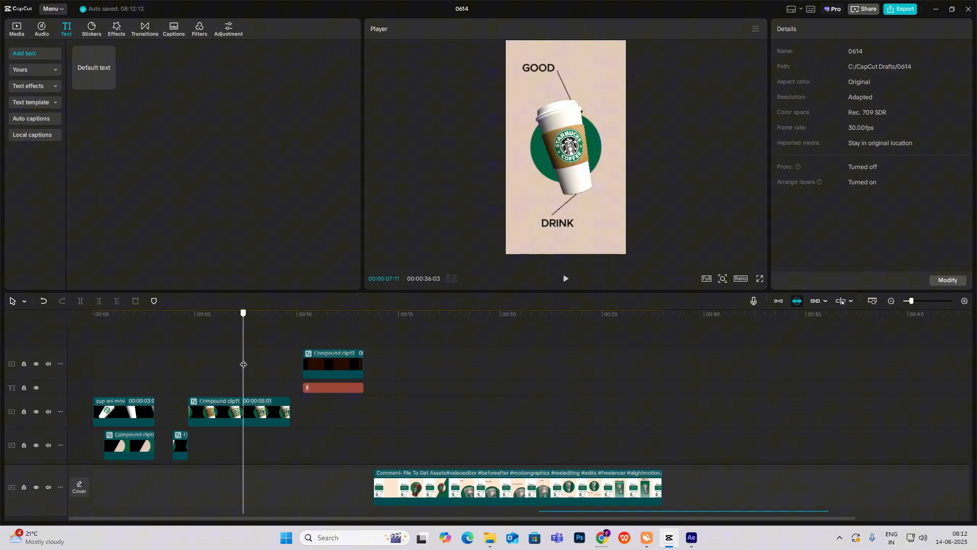
Step: Place cup ani.mov on the top track and keyframe its Scale from 1% to 100%
click(15, 26)
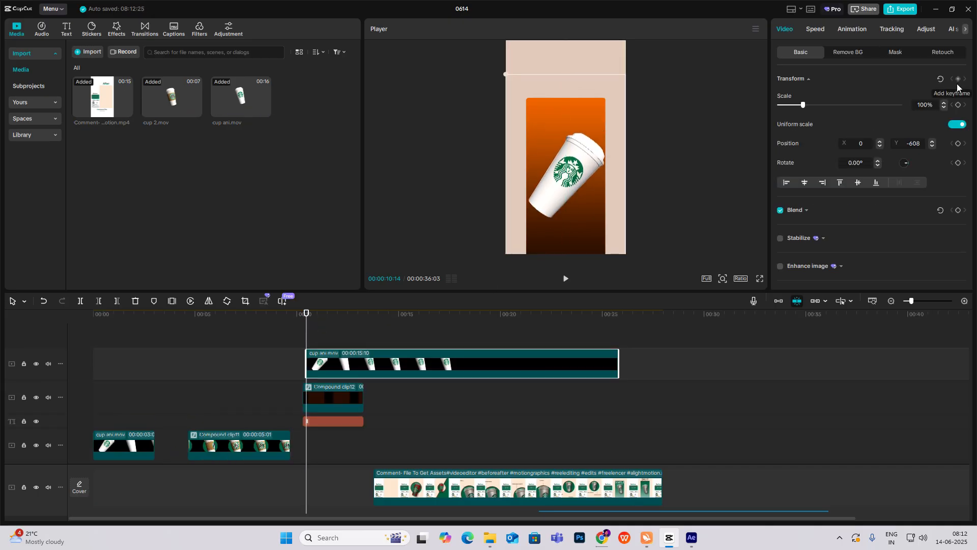
click(958, 78)
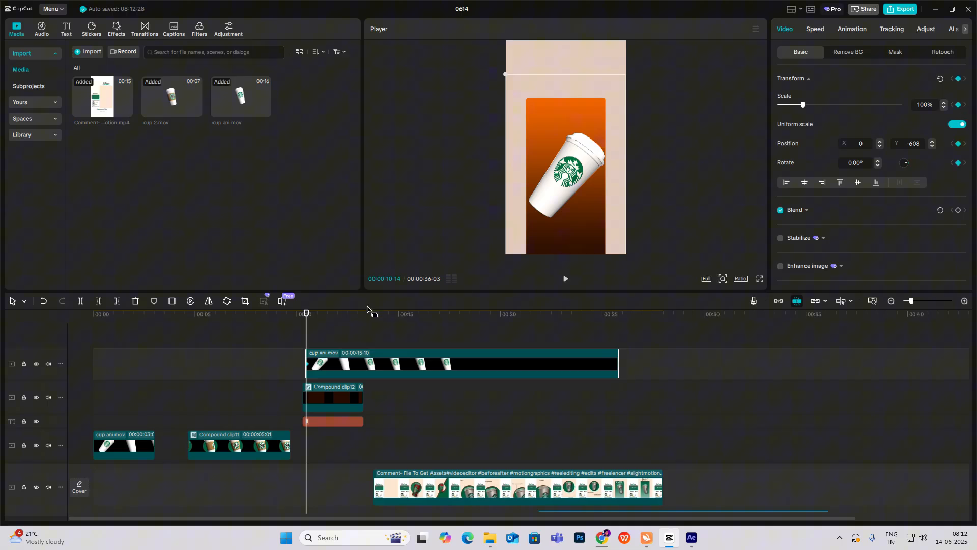
click(349, 313)
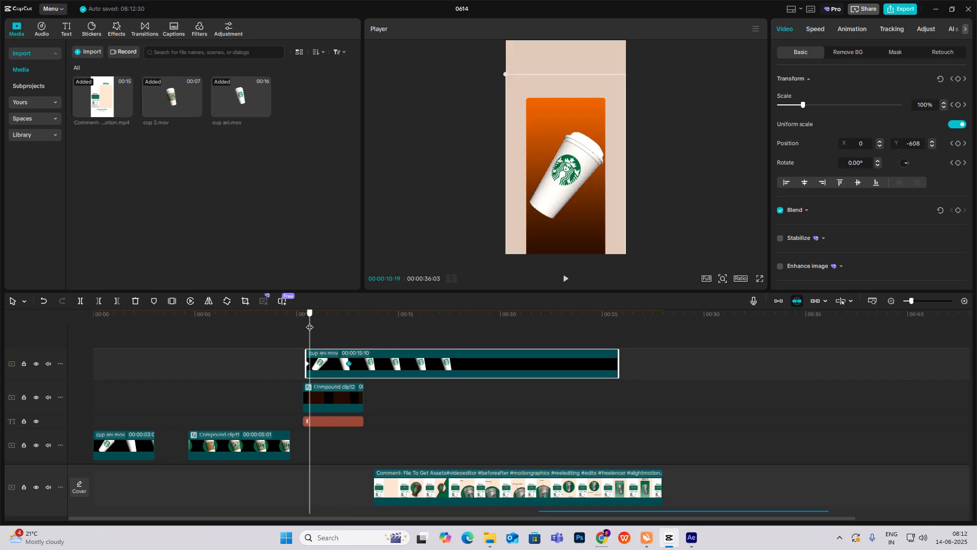
drag(803, 104, 779, 105)
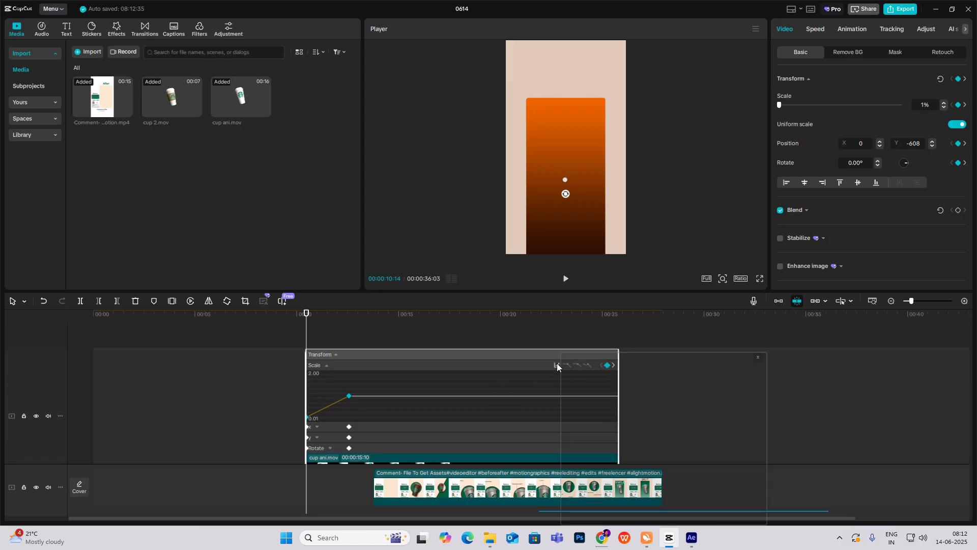
Step: Apply an ease preset to the scale keyframes and compare against the reference clip
click(758, 356)
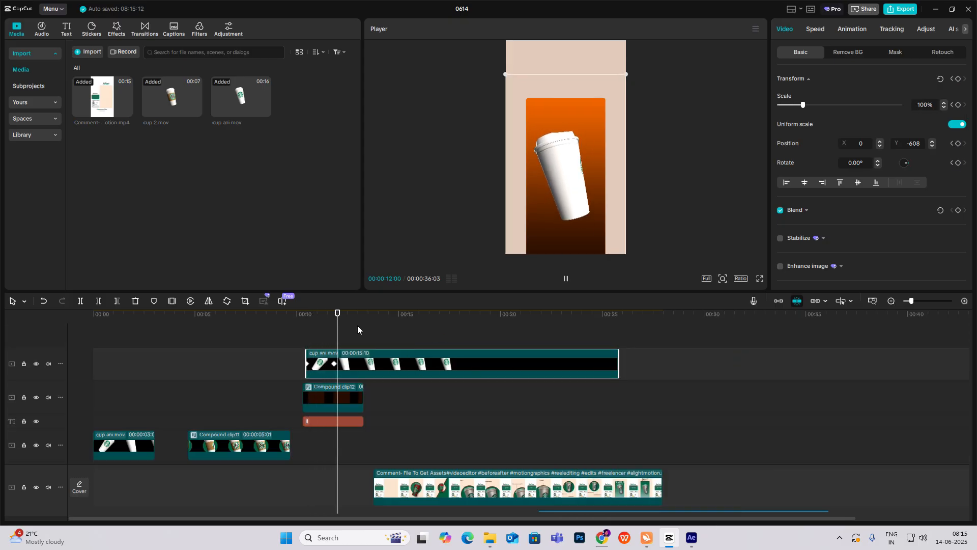
click(536, 398)
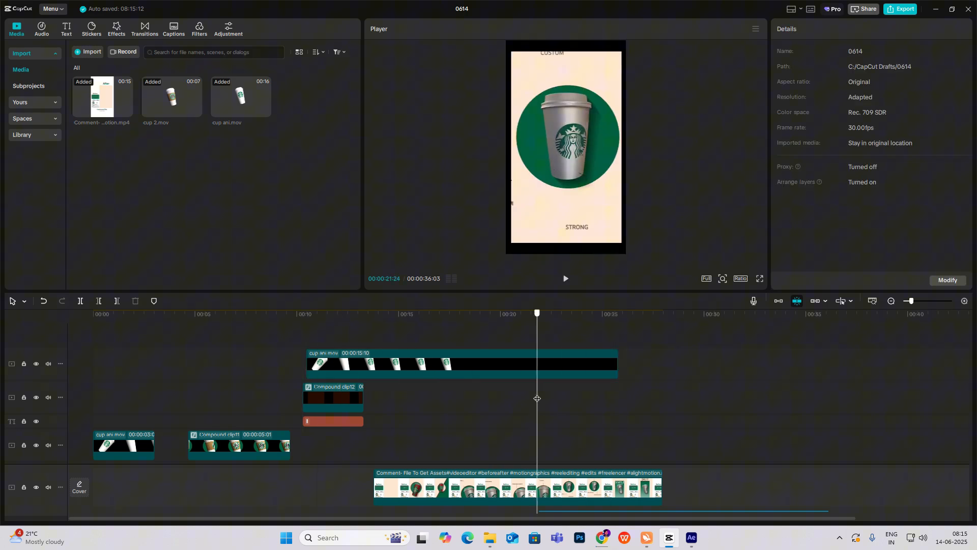
click(651, 313)
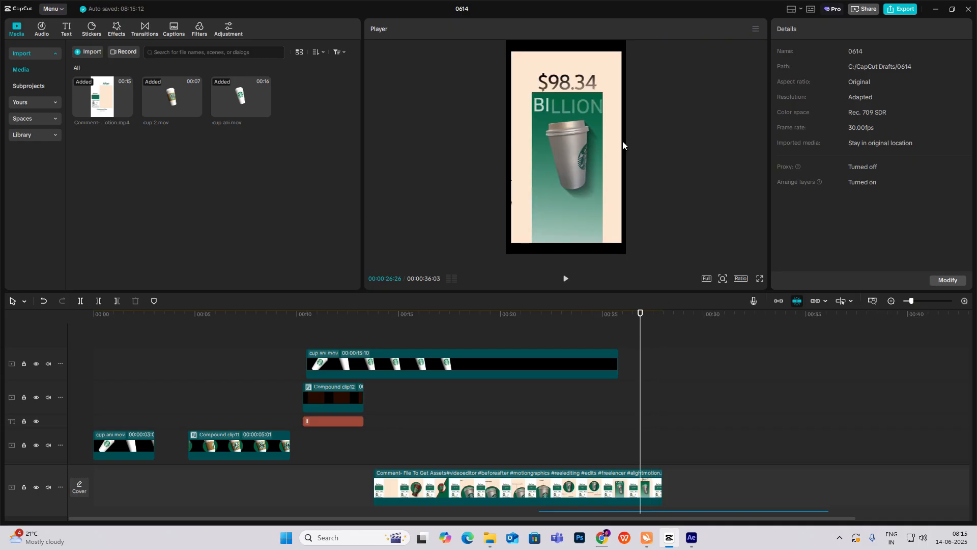
click(324, 313)
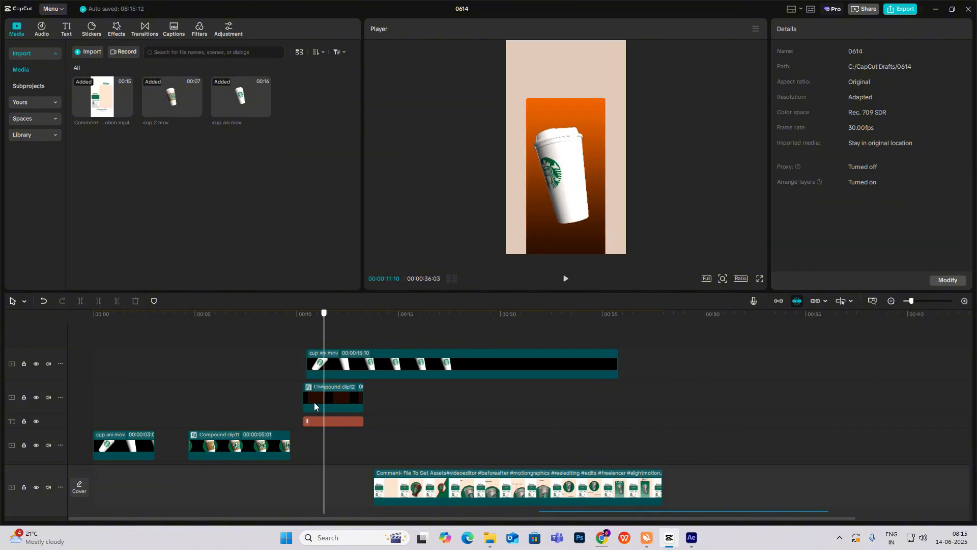